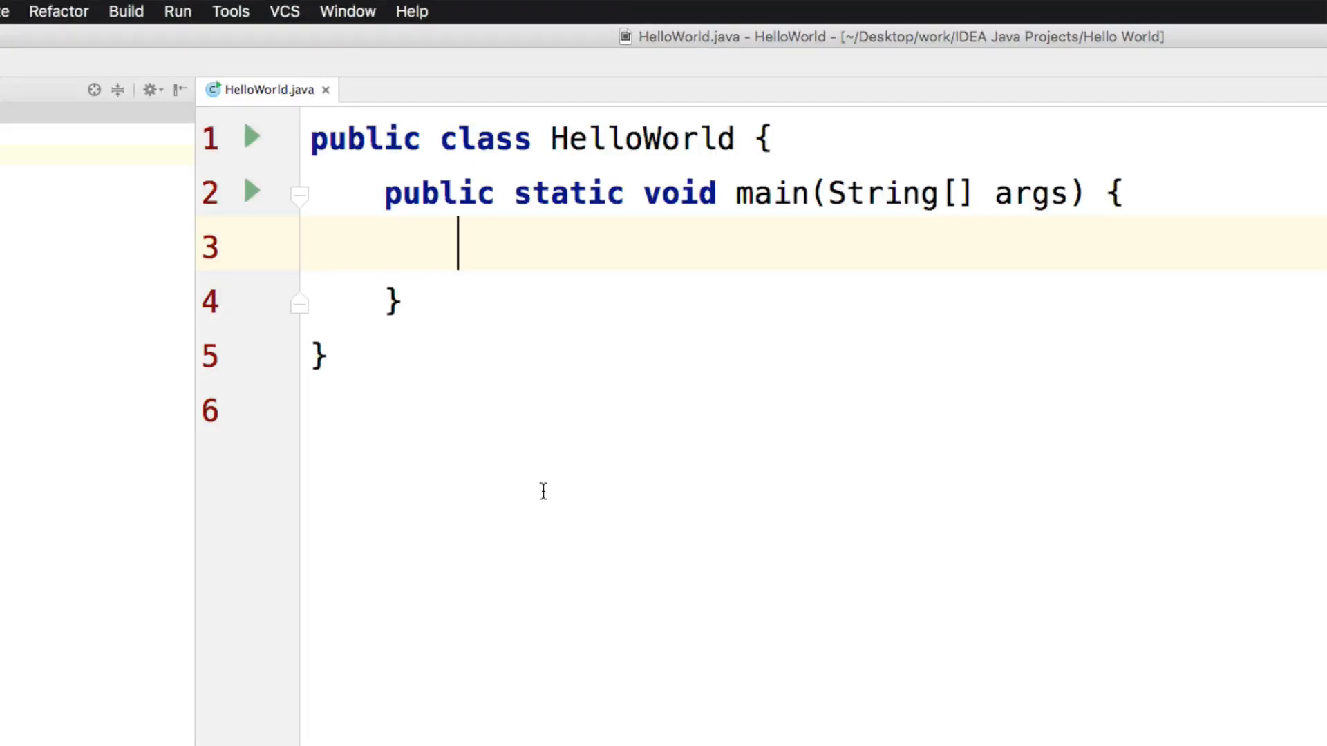
pyautogui.moveTo(543, 452)
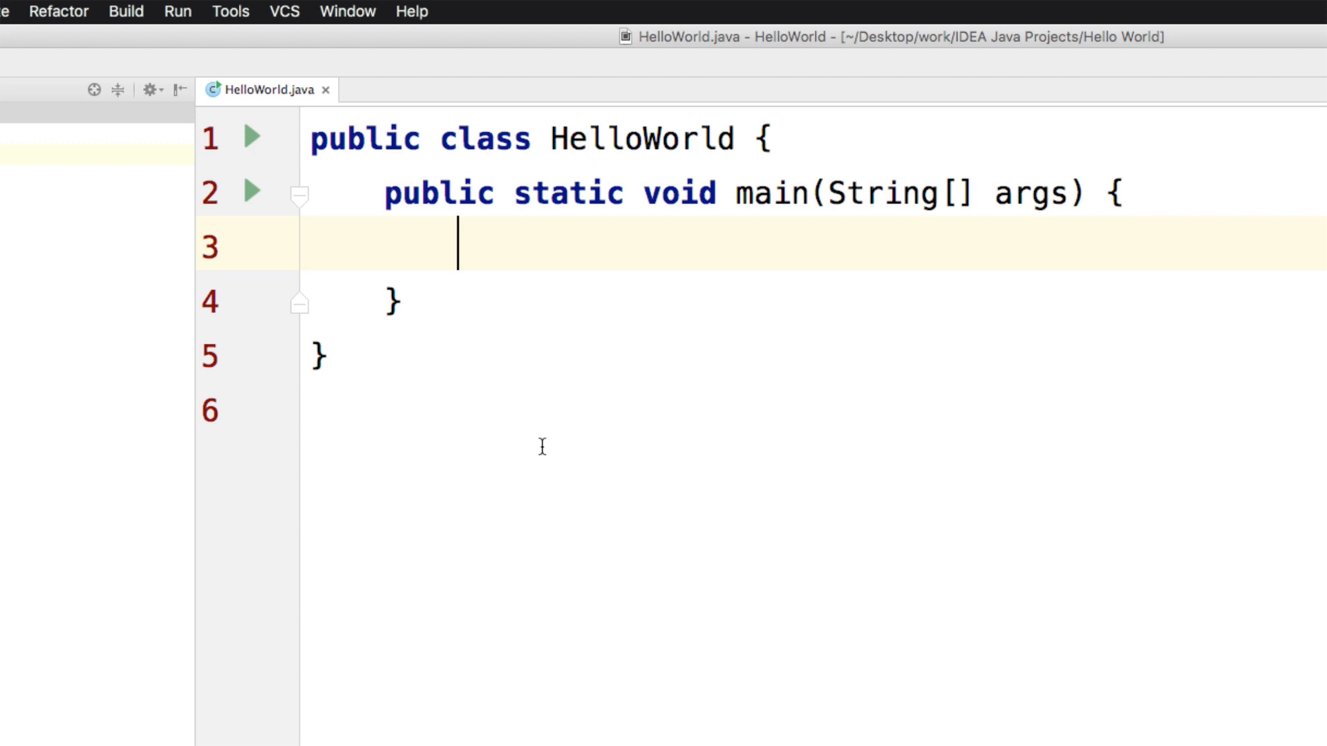
# Insert a fori loop over i running up to 100
pyautogui.write('fori')
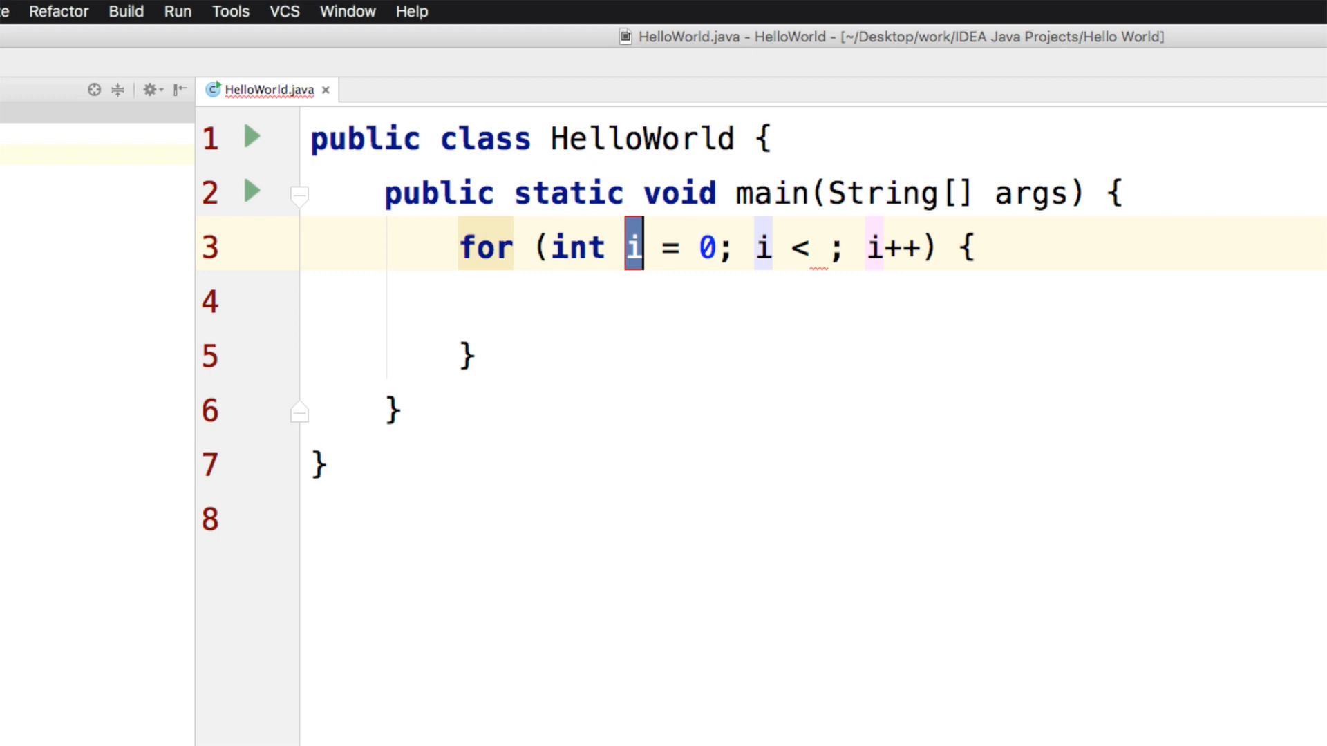
pyautogui.click(829, 246)
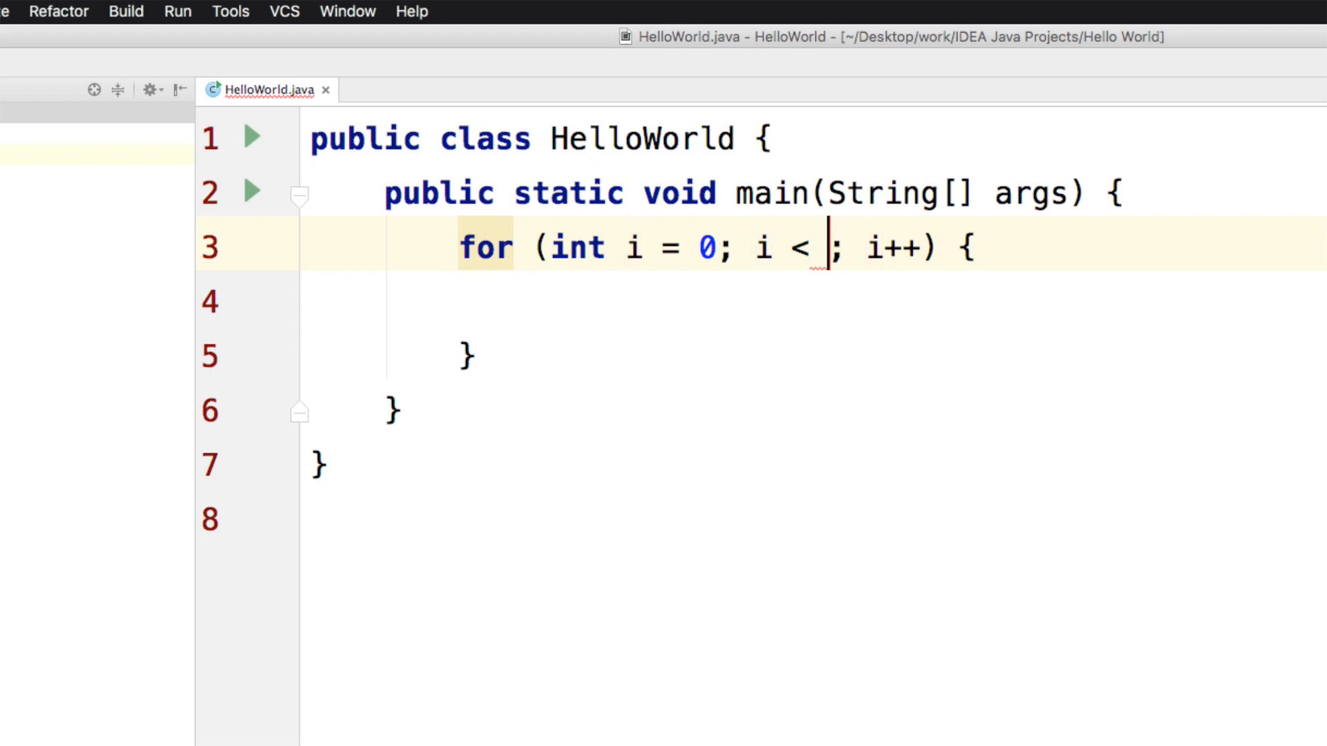
pyautogui.write('100')
pyautogui.click(814, 302)
pyautogui.write('if(i ')
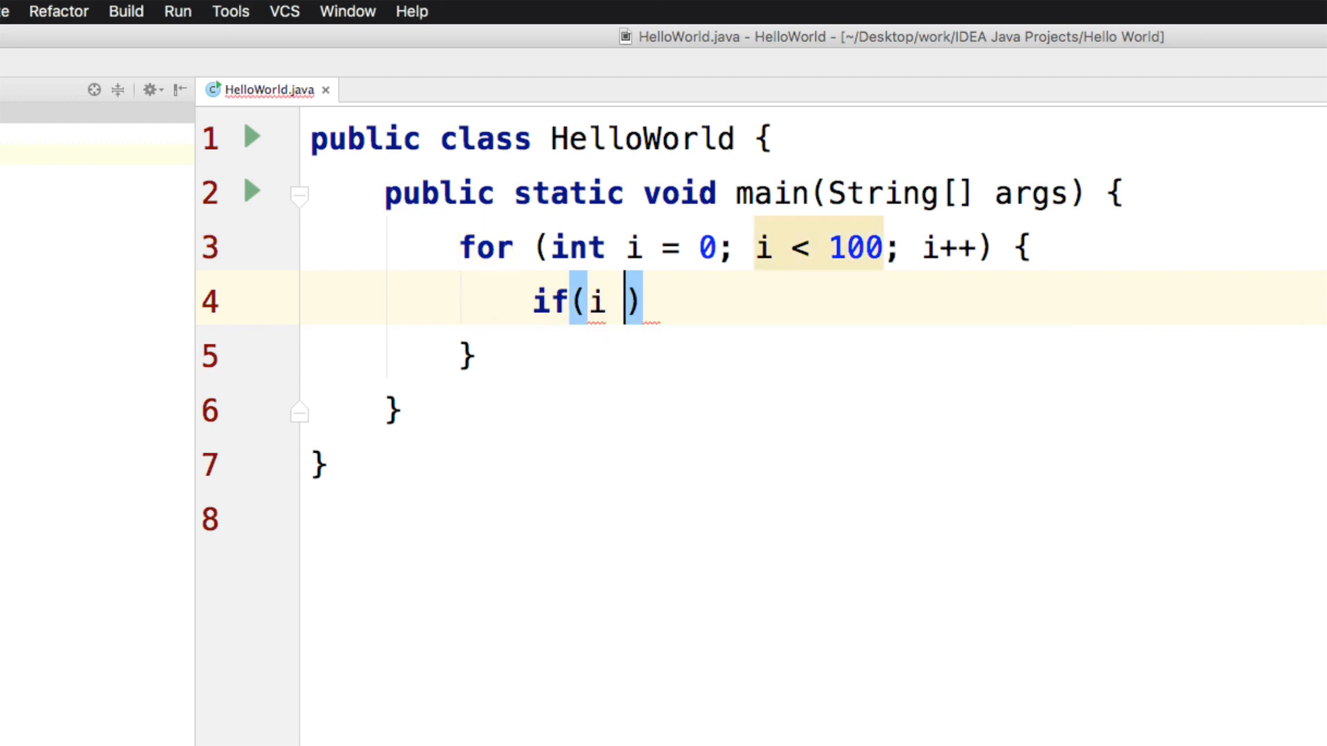
# Inside the loop, print i when i % 3 == 0
pyautogui.write('% 3')
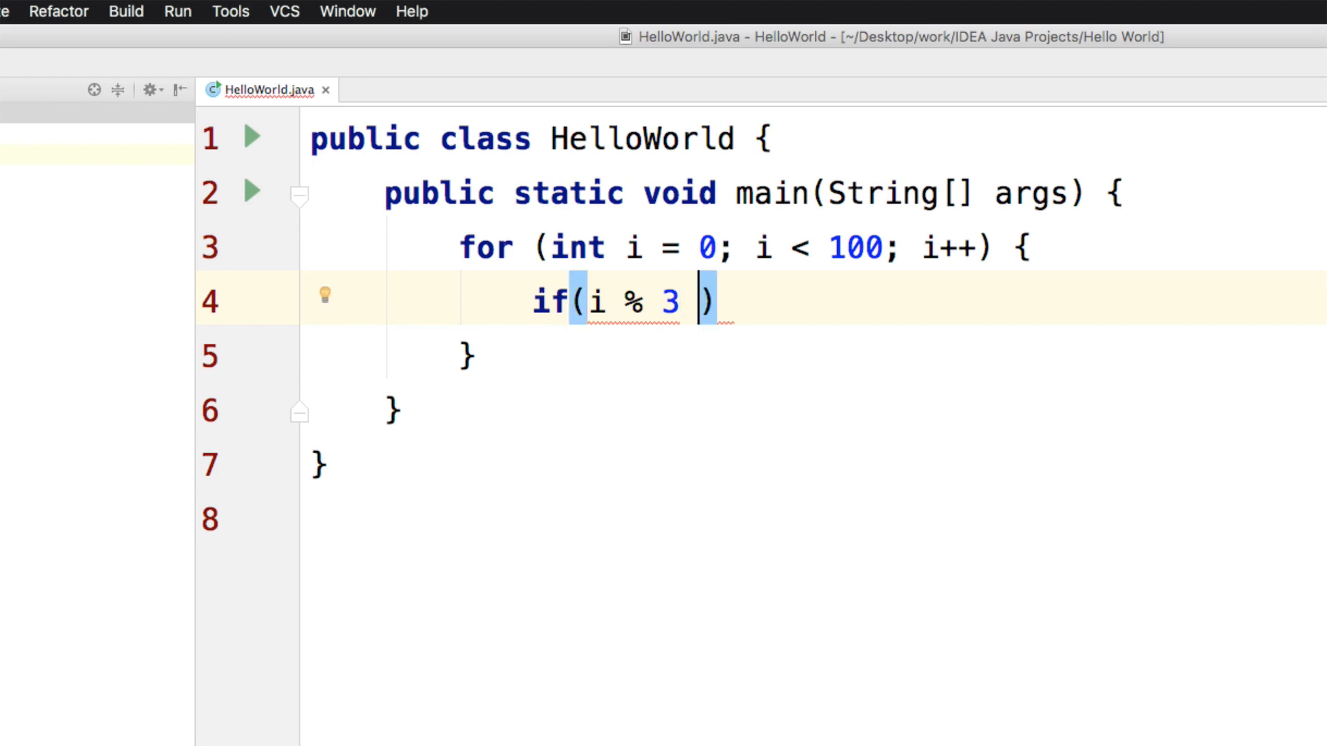
pyautogui.write('== 0')
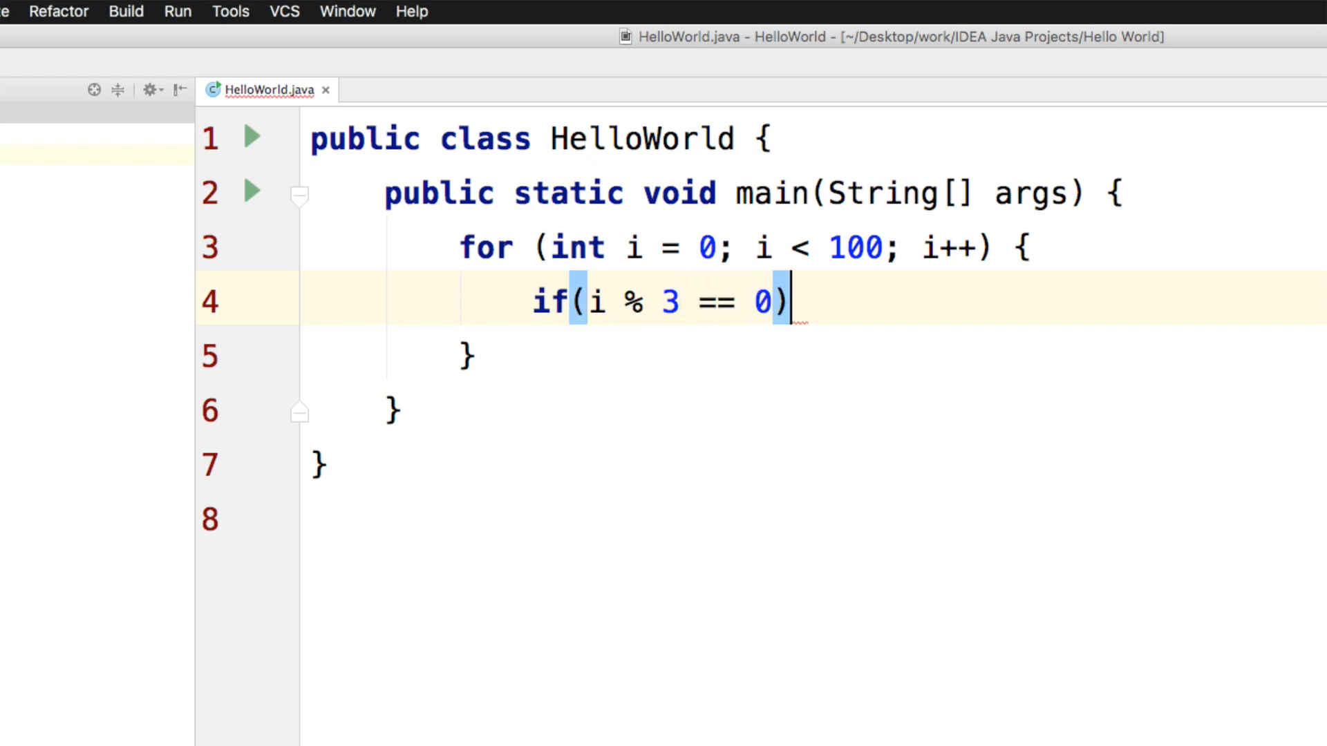
pyautogui.write('{')
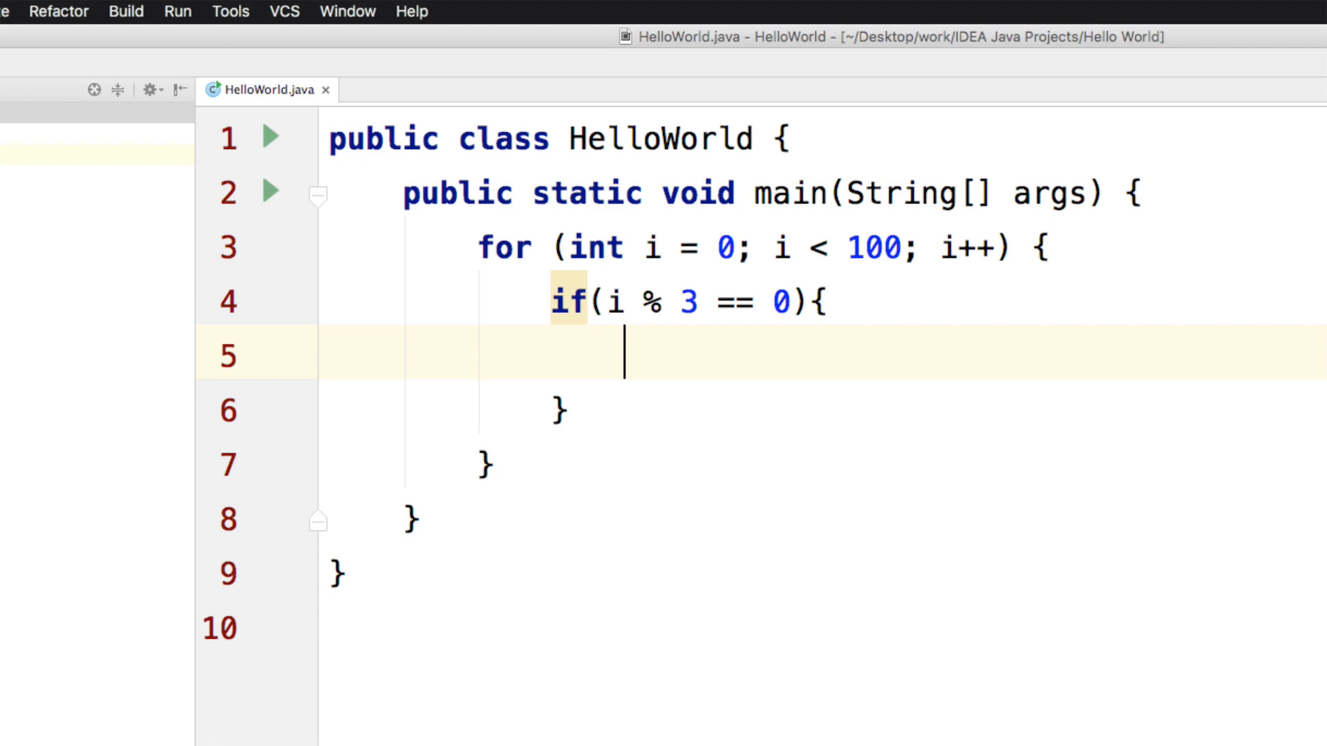
pyautogui.write('sou')
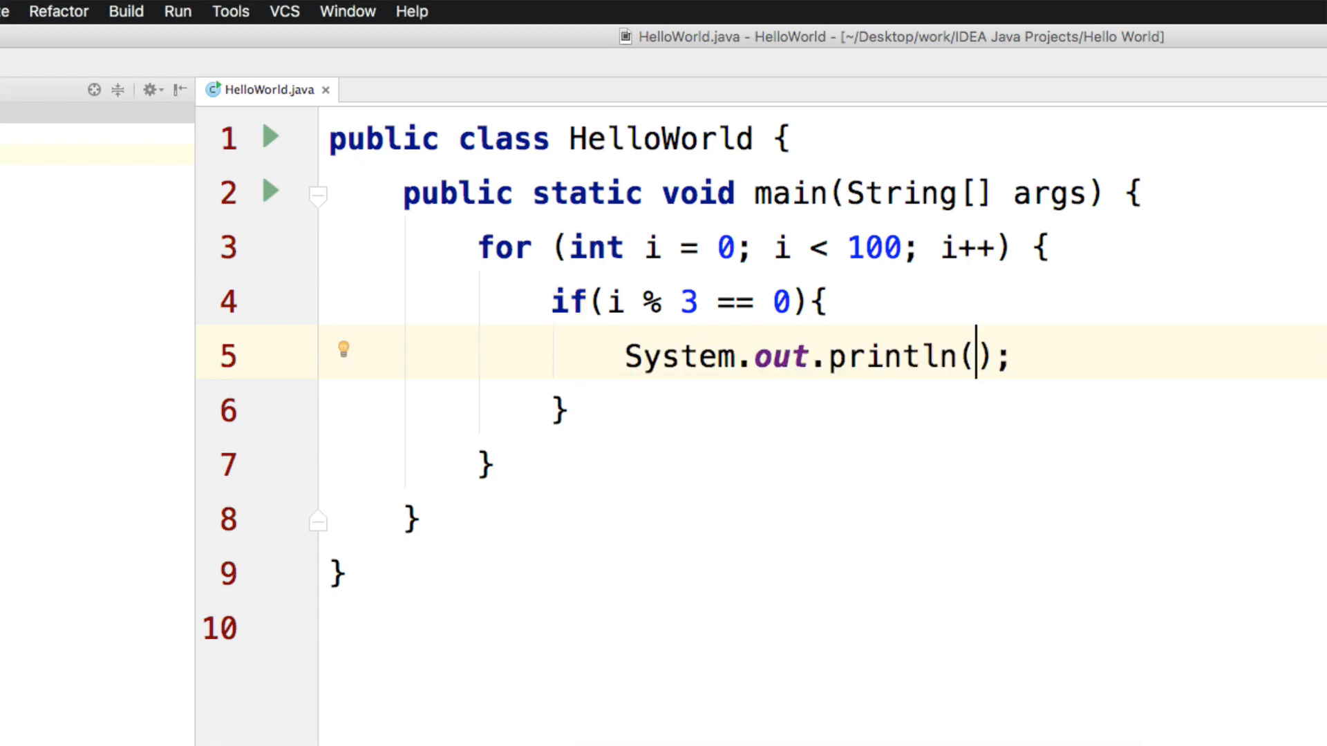
pyautogui.write('i')
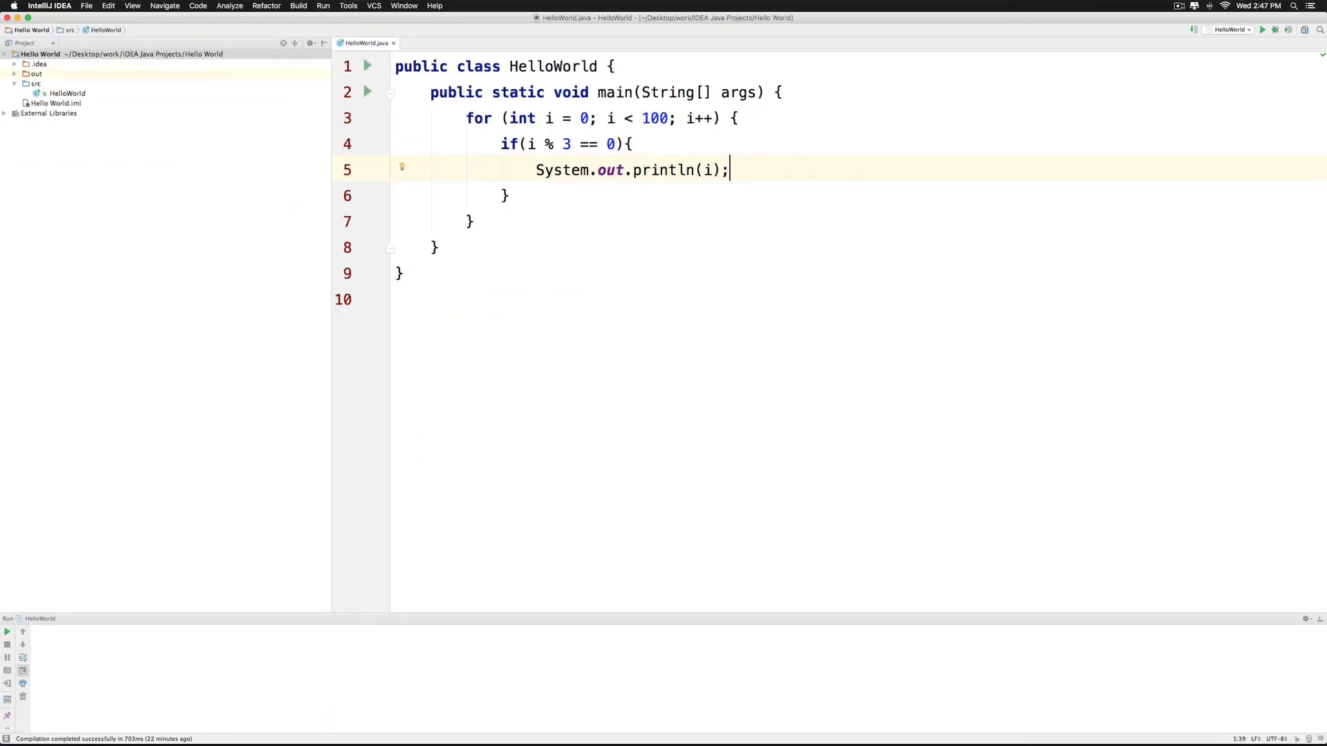
# Run 'HelloWorld' from the Run menu
pyautogui.click(323, 5)
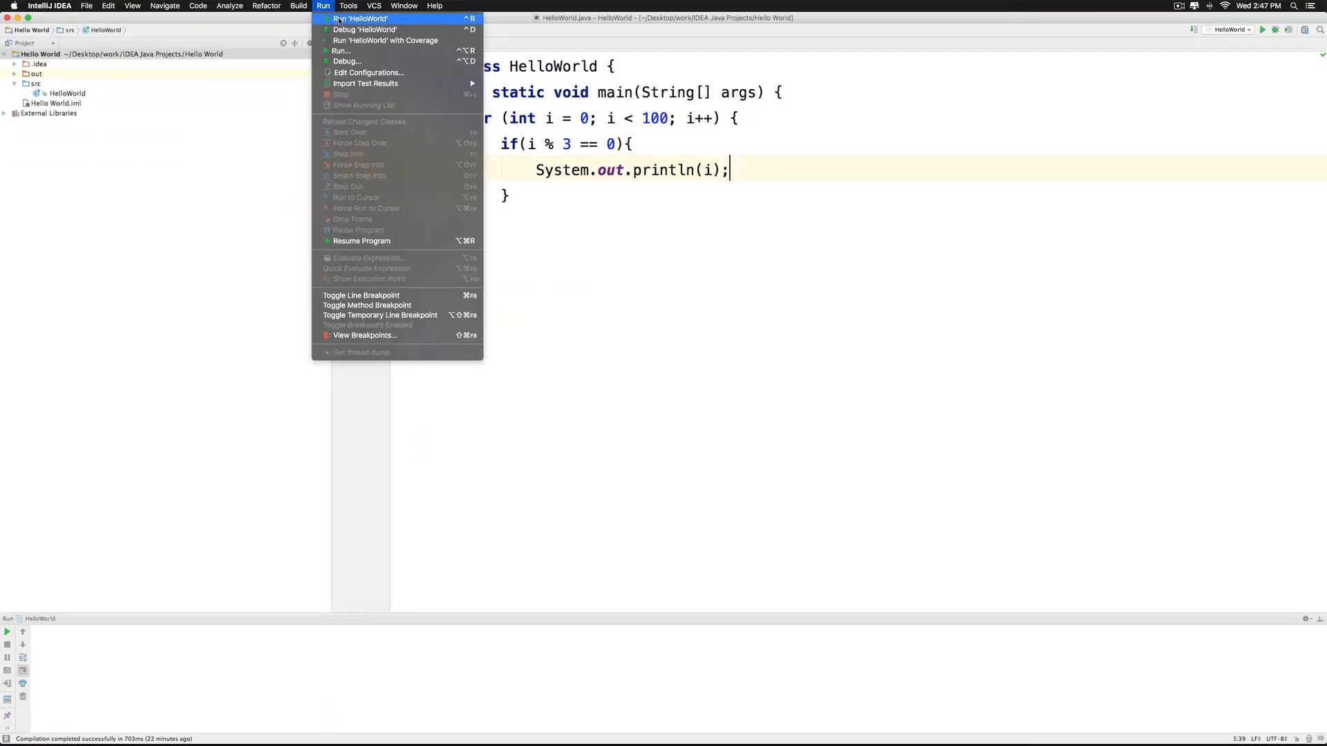
pyautogui.click(360, 19)
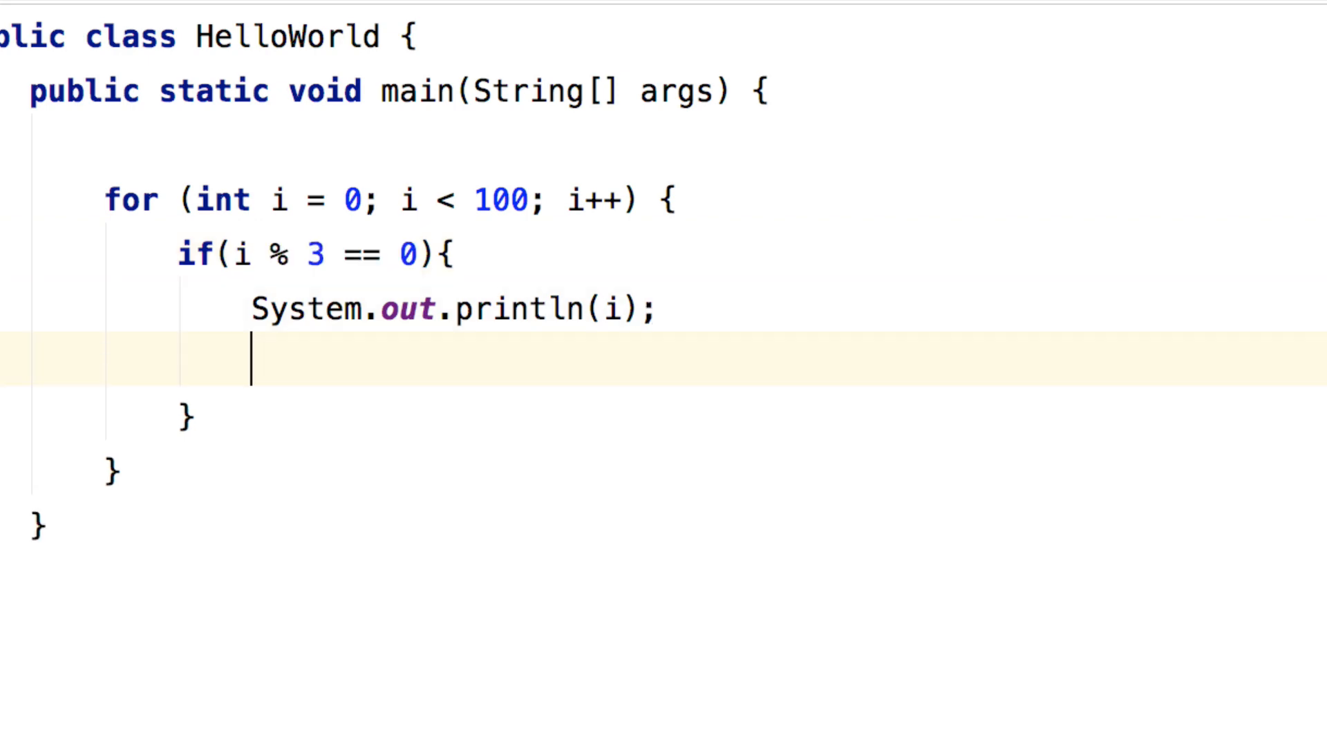
# Add count++ in the if, declare int count = 0 above the loop, and print count
pyautogui.write('count')
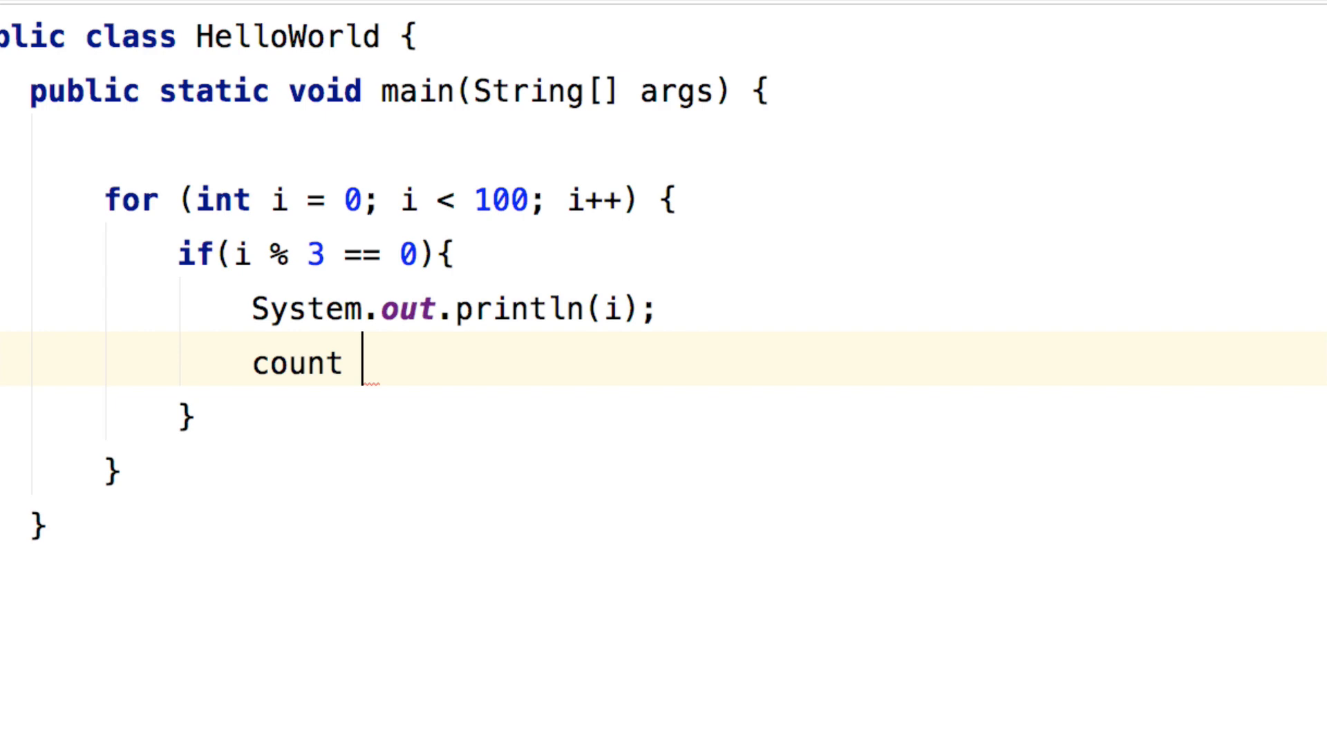
pyautogui.write('++')
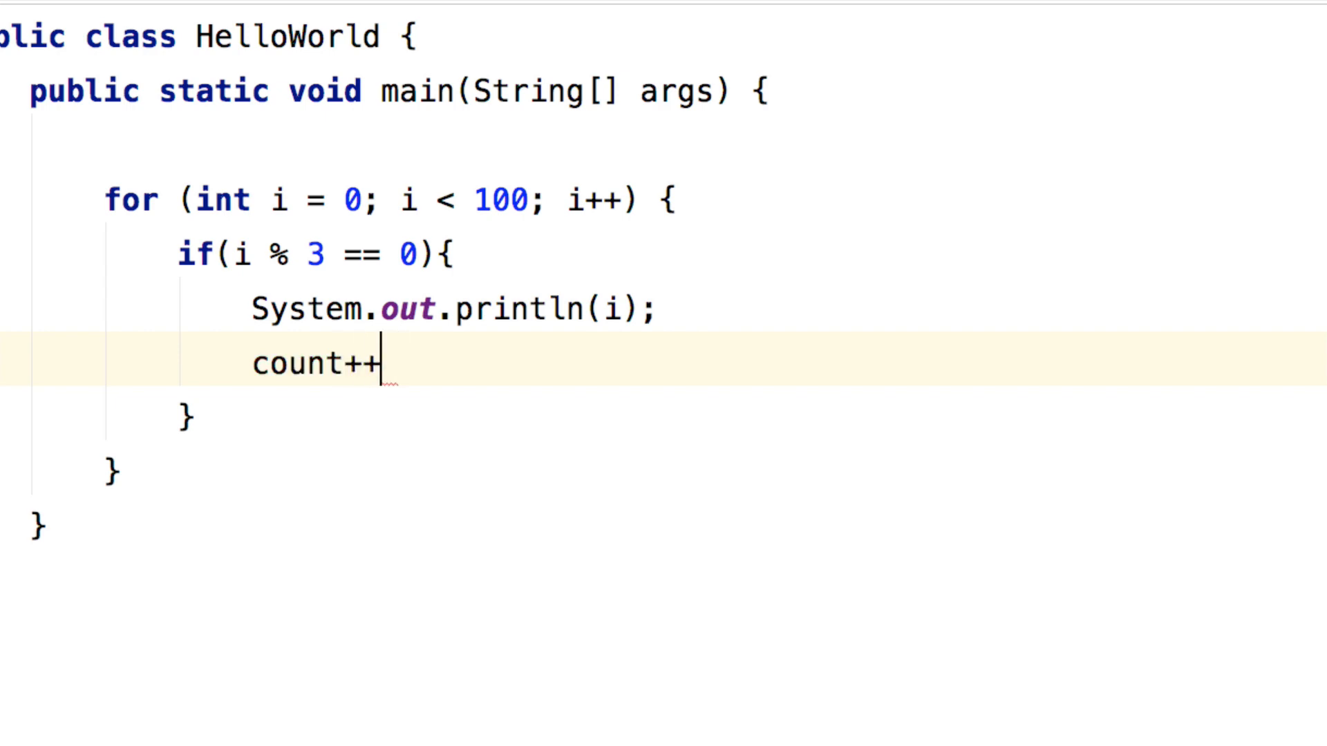
pyautogui.write(';')
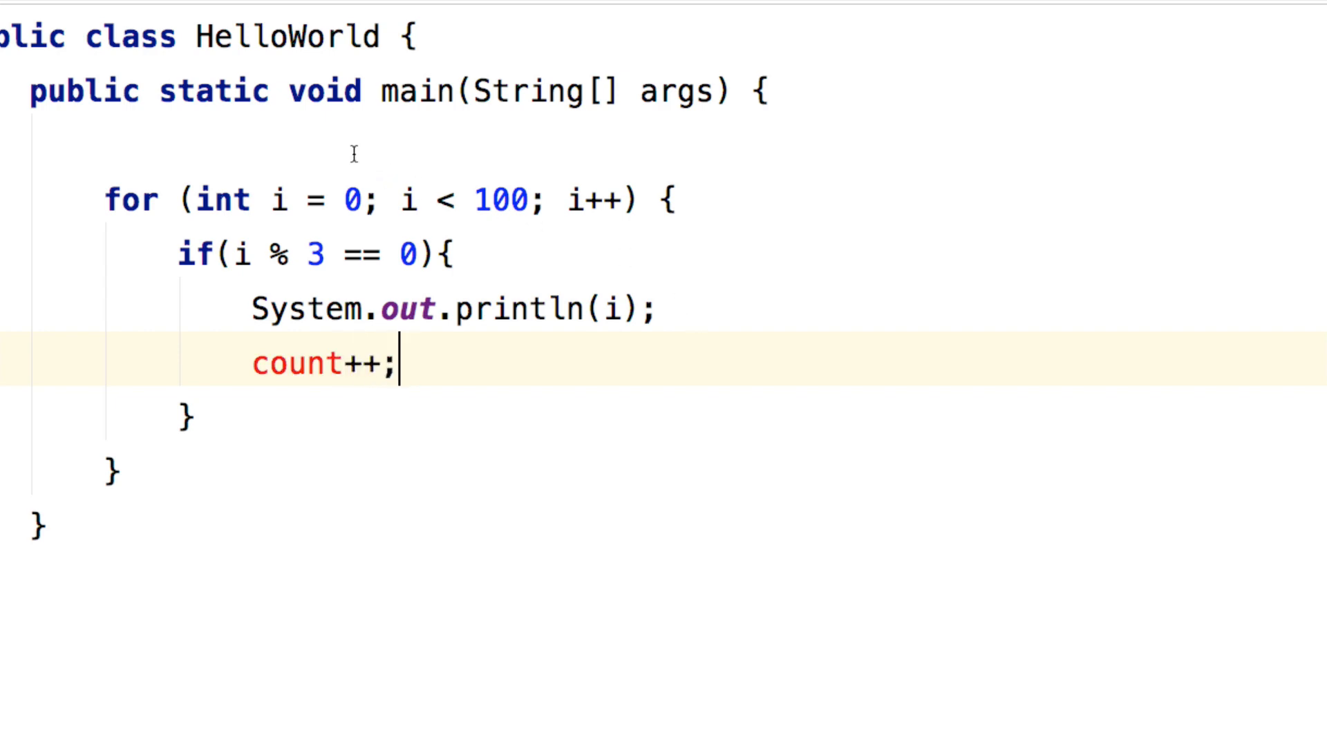
pyautogui.write('int count')
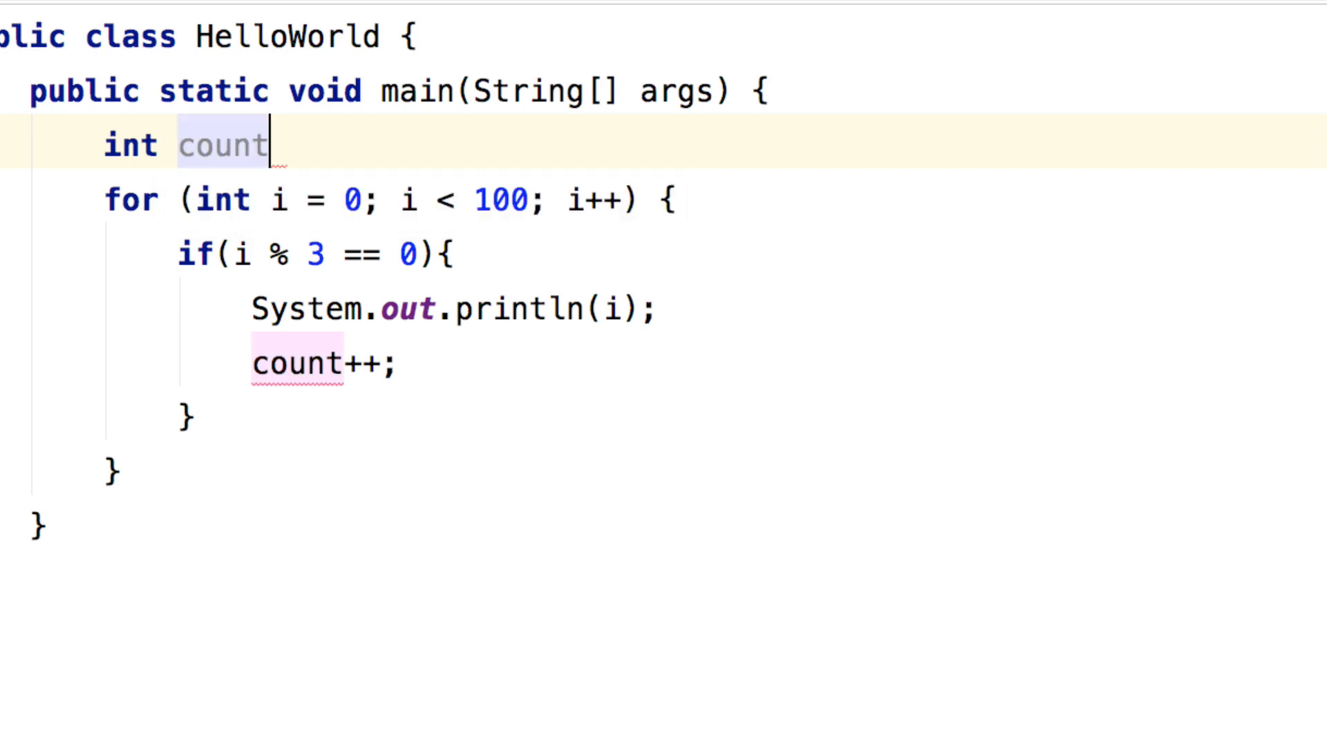
pyautogui.write('= 0;')
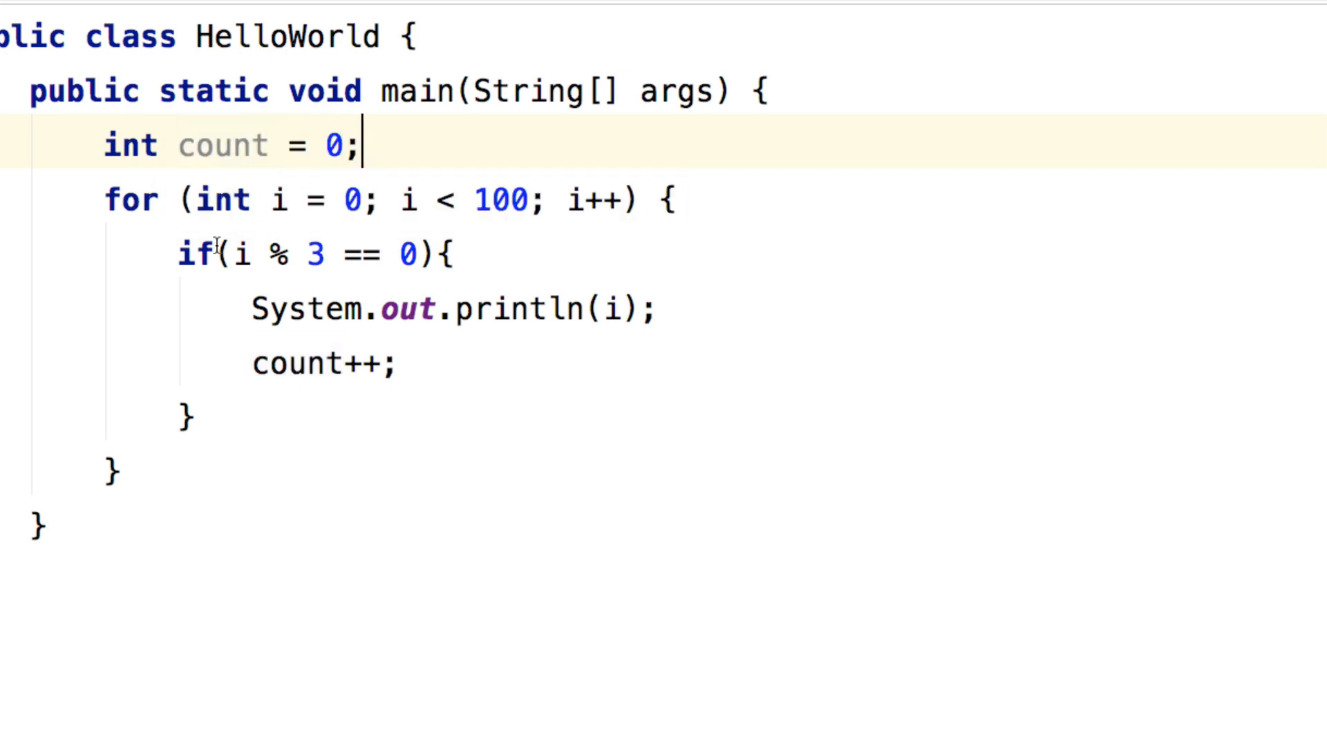
pyautogui.write('sou')
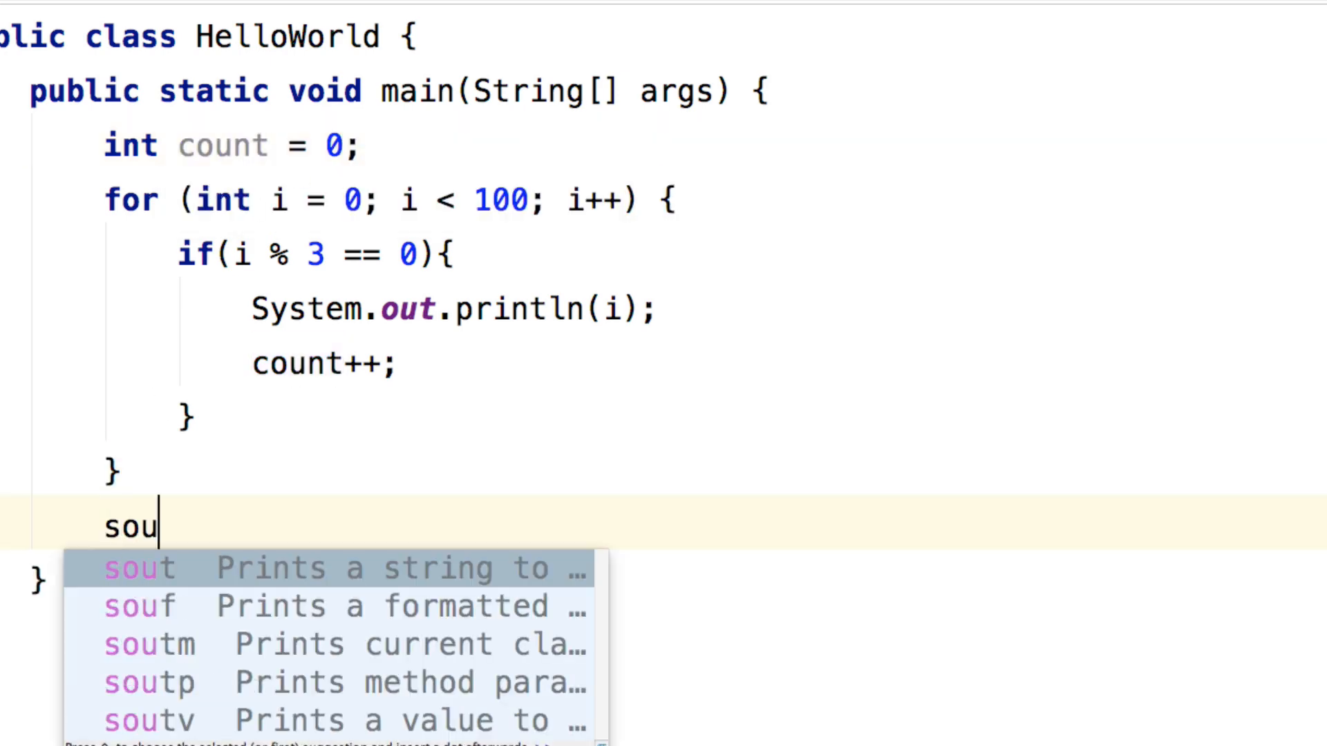
pyautogui.press('Tab')
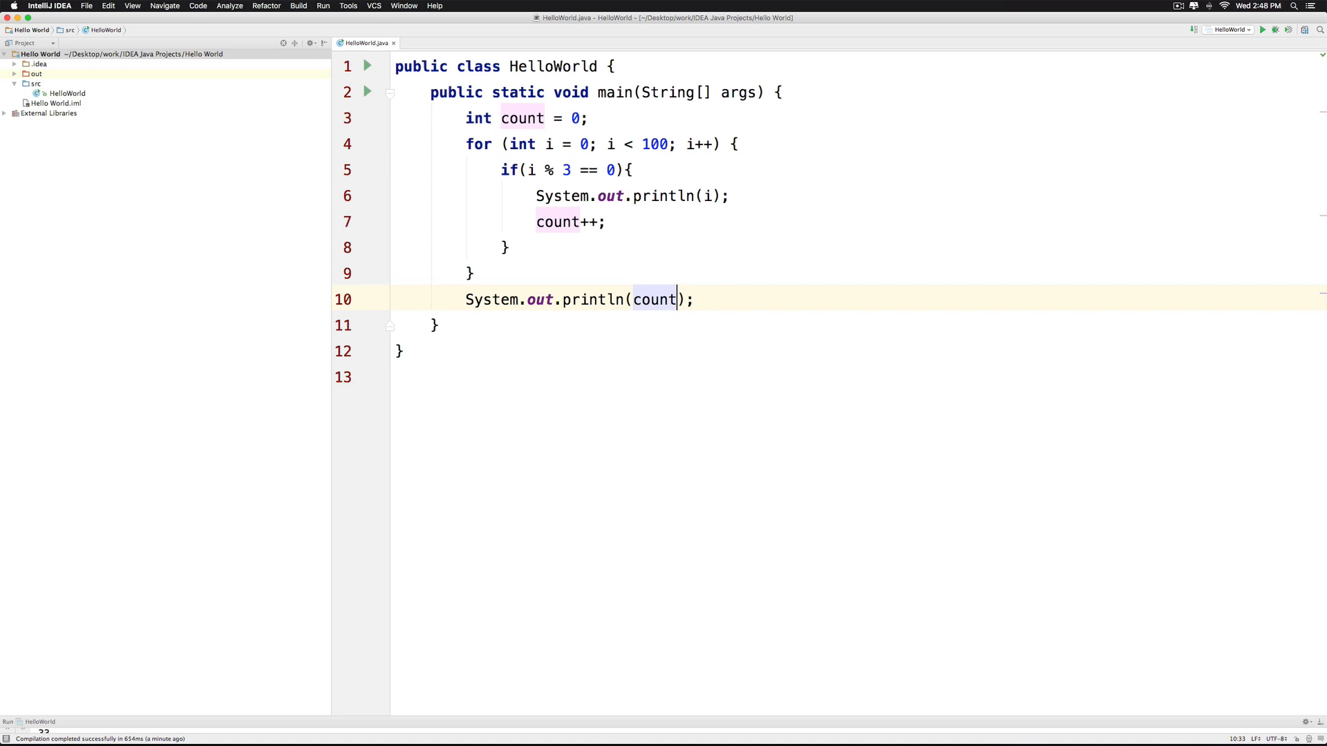
# Run HelloWorld and highlight the final count 34 in the Run console
pyautogui.click(347, 6)
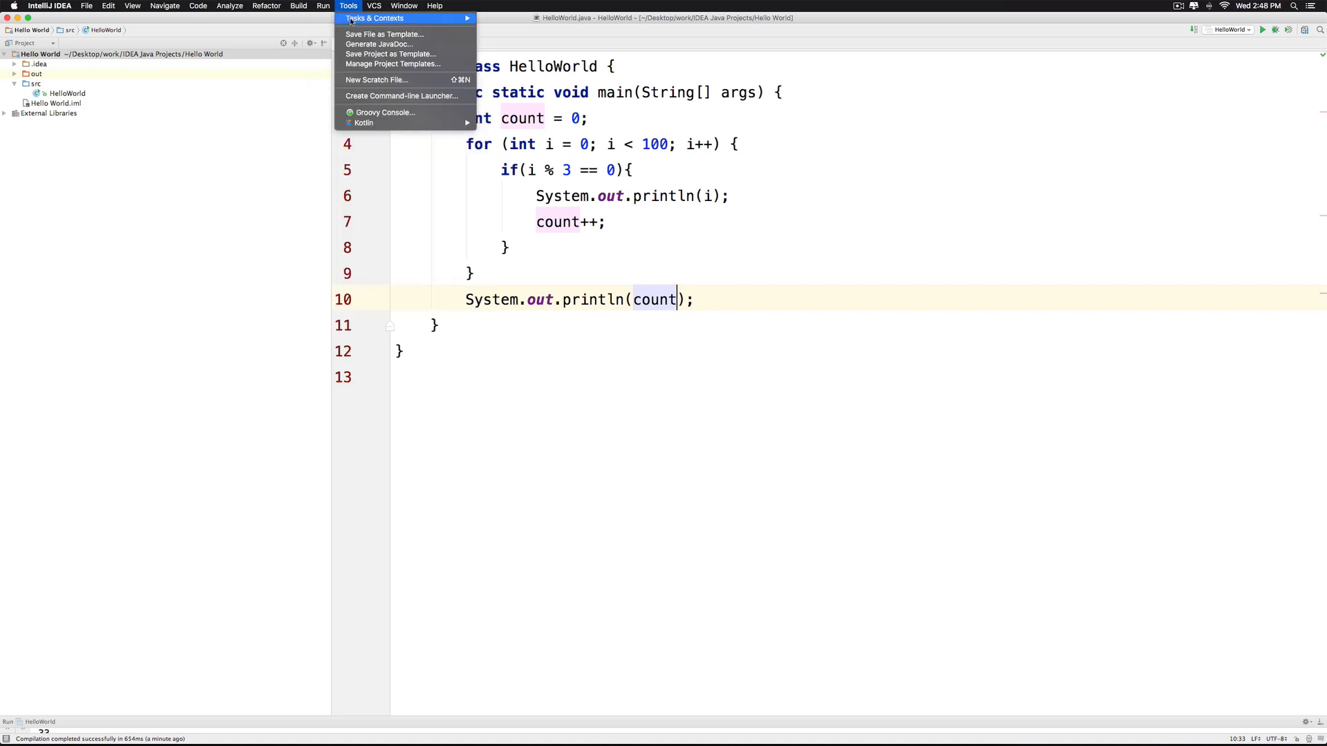
pyautogui.click(322, 7)
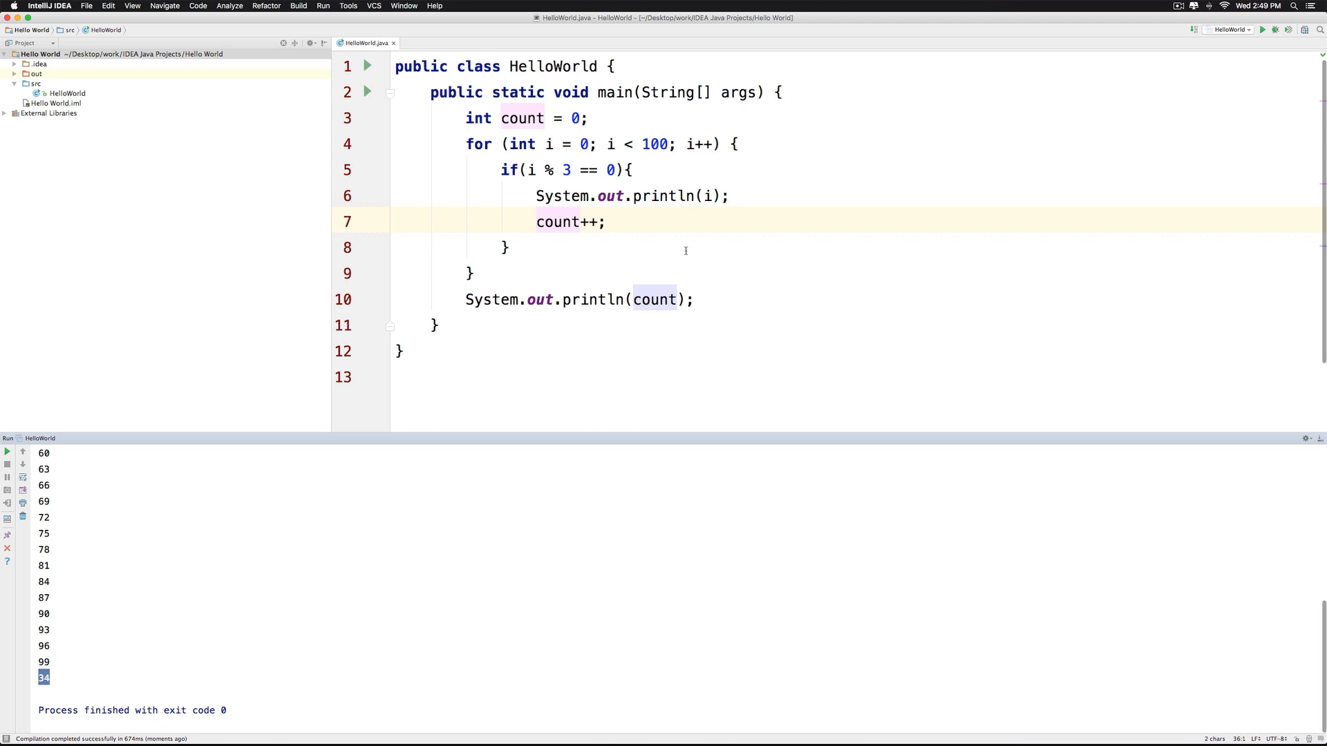
pyautogui.moveTo(465, 144); pyautogui.dragTo(474, 272)
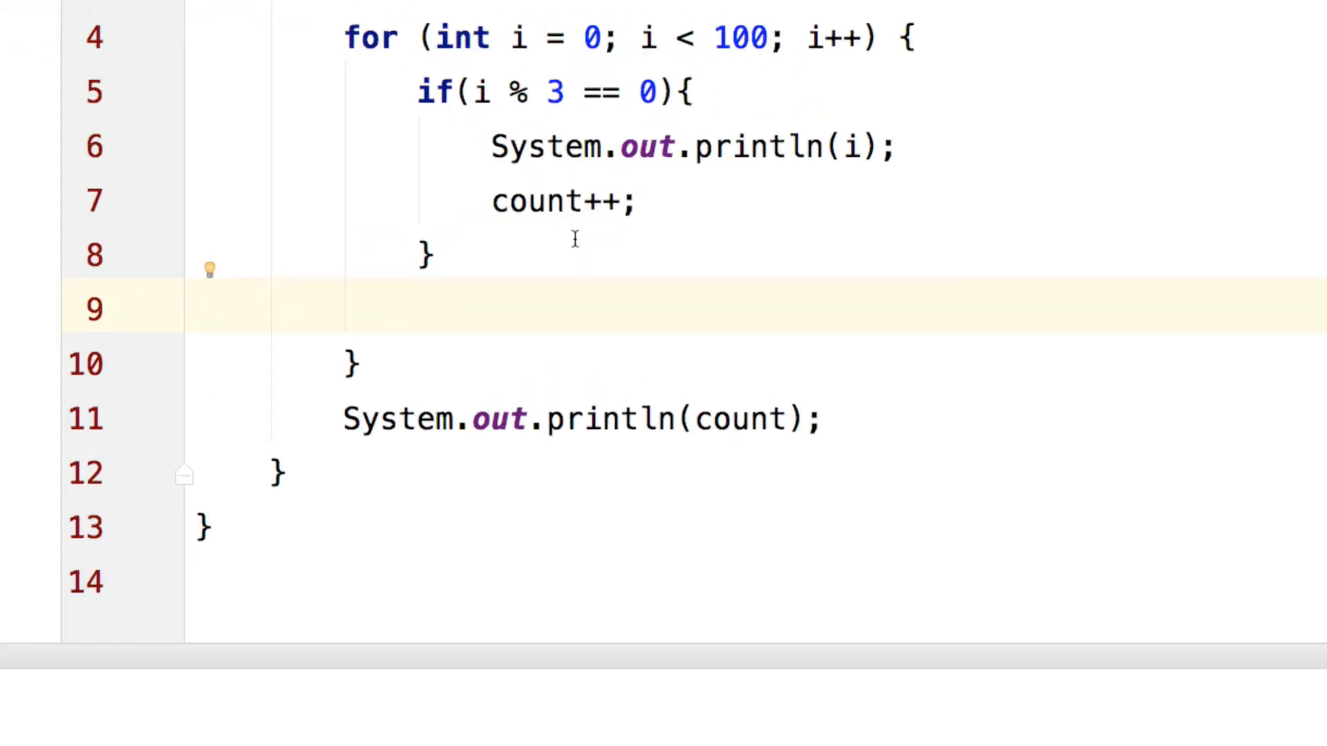
# Add if(count == 6){ break; } below the inner if block
pyautogui.write('if(count == 6')
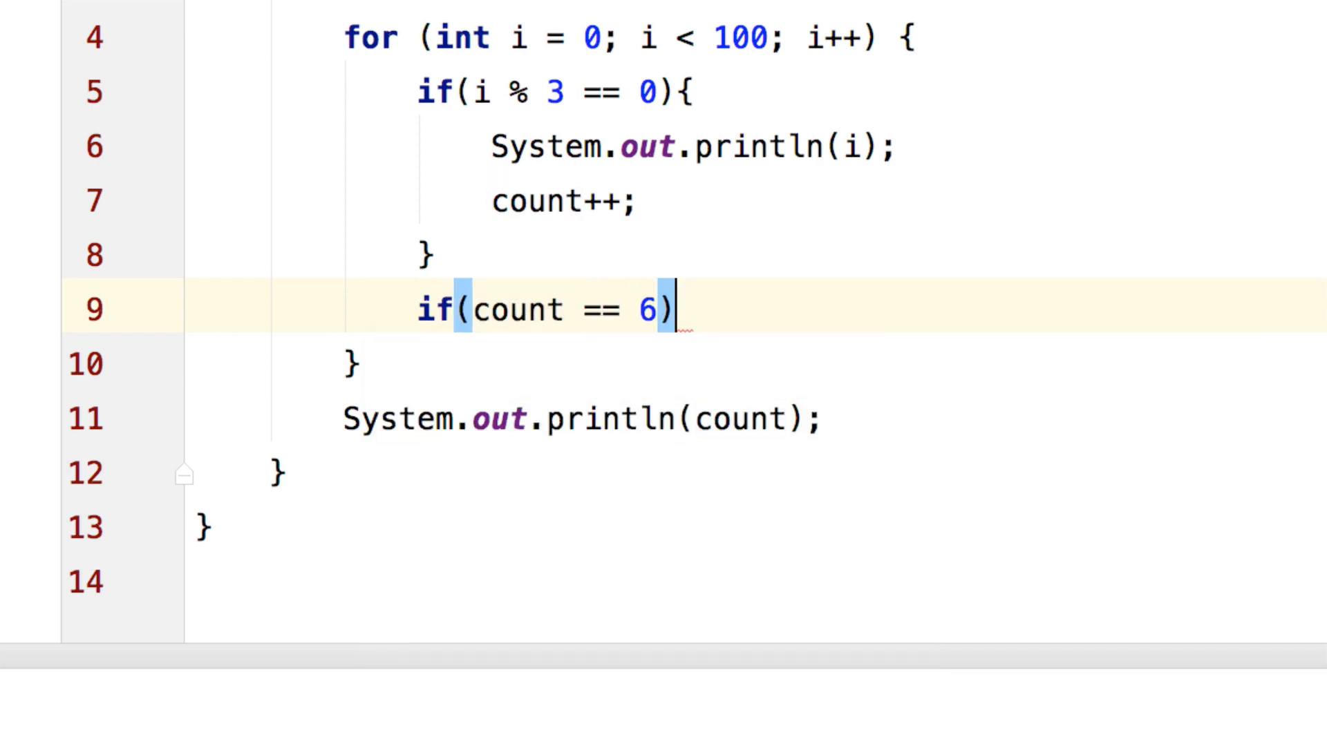
pyautogui.write('{')
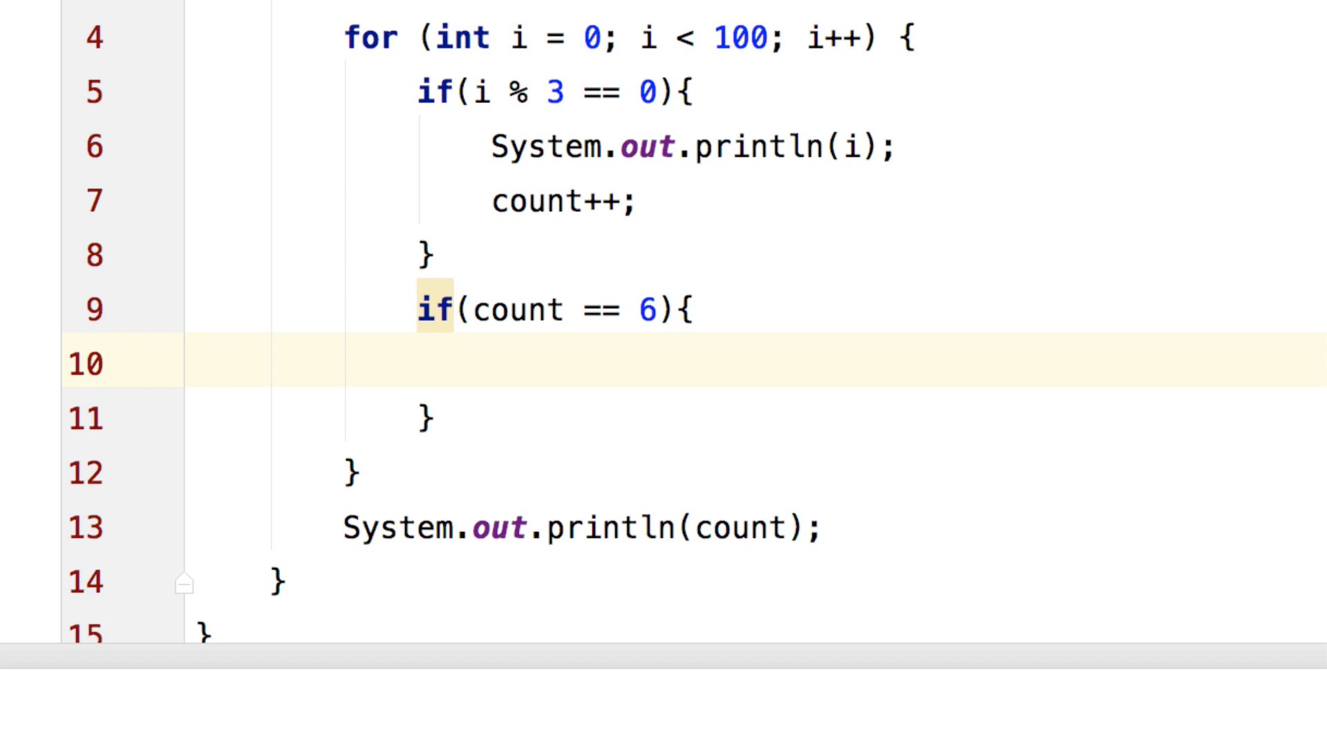
pyautogui.write('break;')
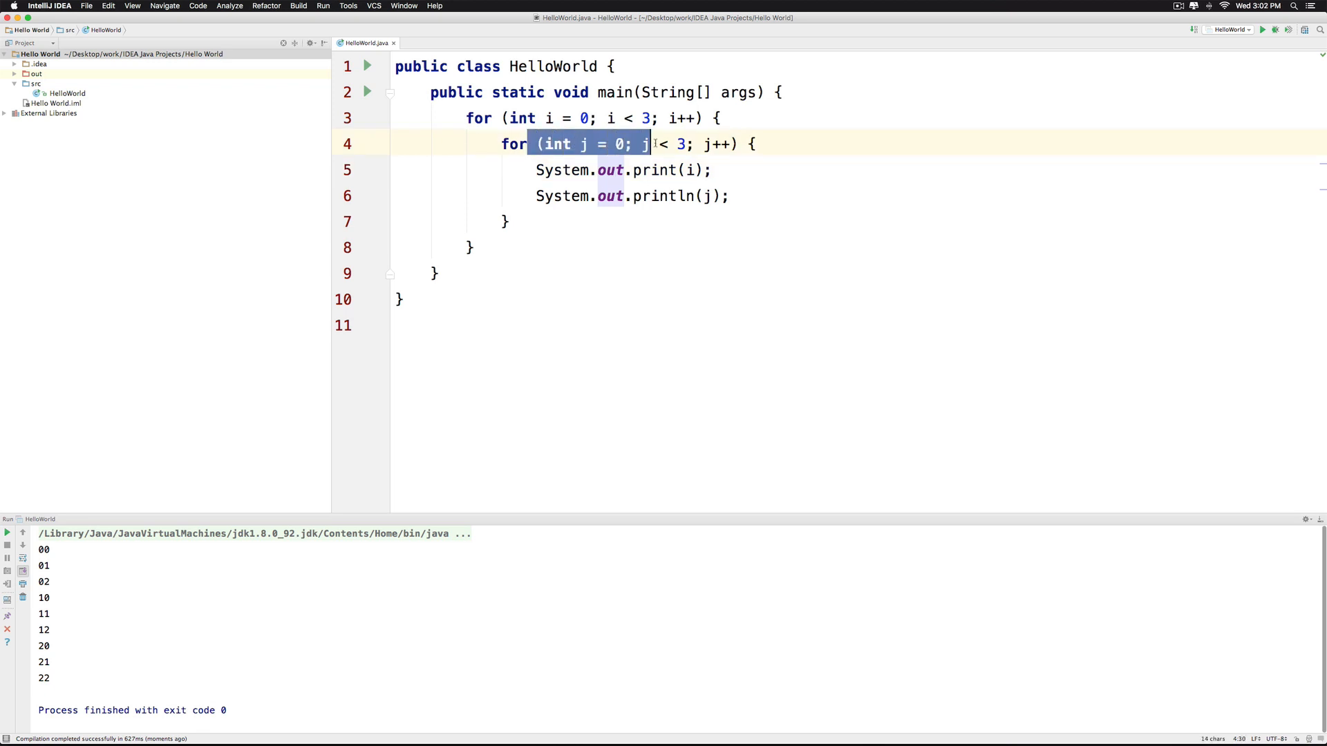
pyautogui.click(653, 170)
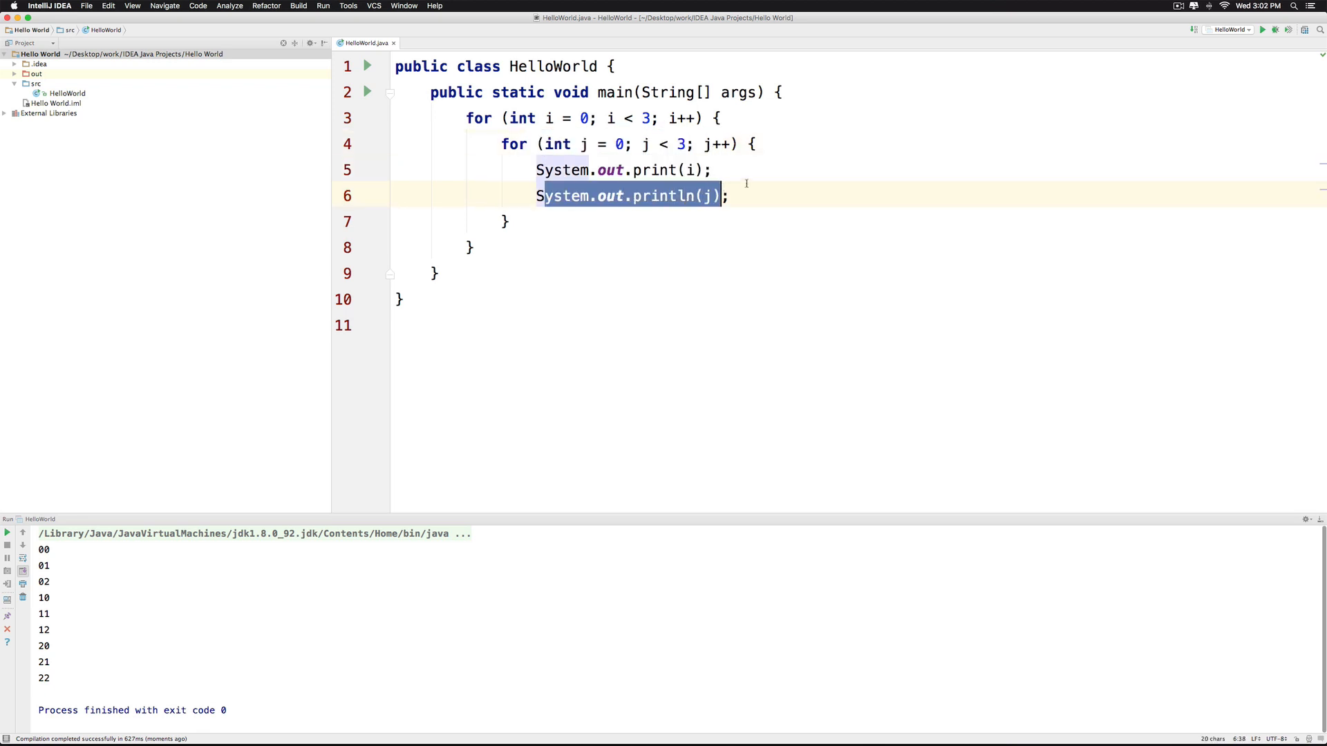
pyautogui.doubleClick(656, 170)
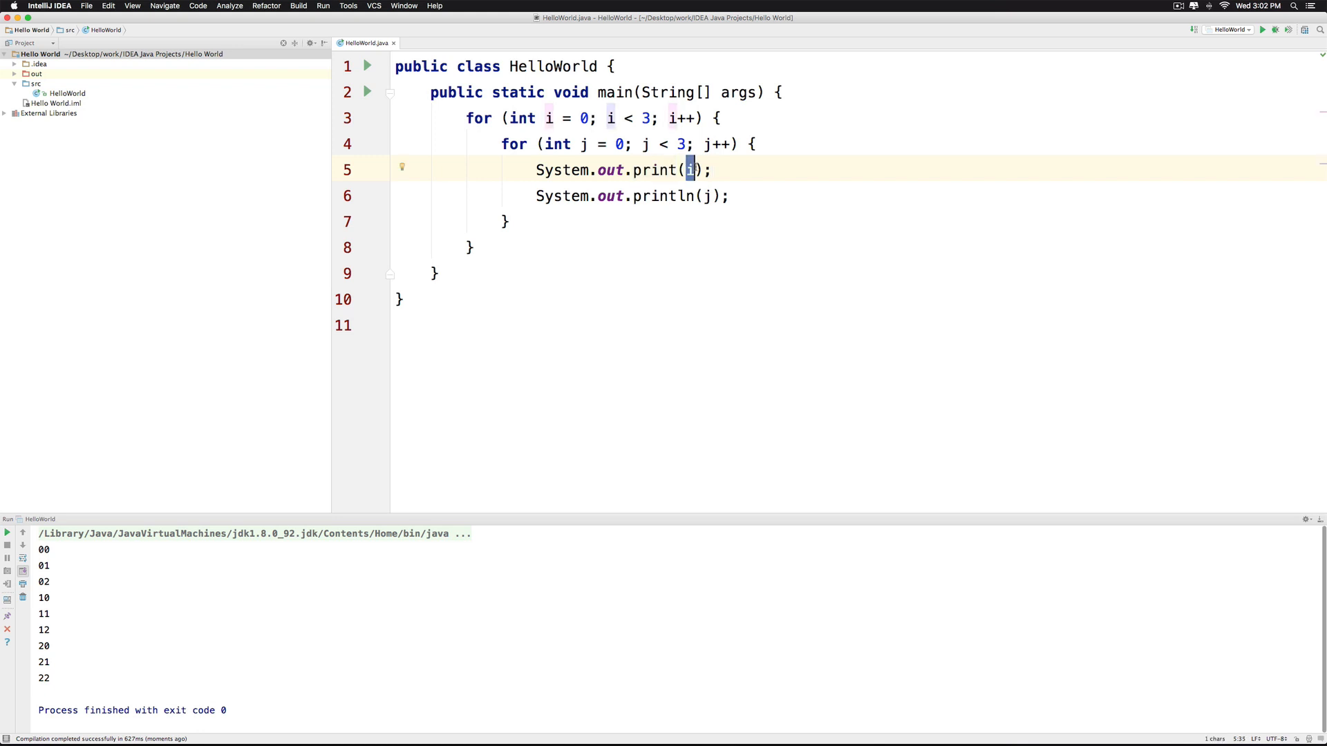
pyautogui.click(707, 195)
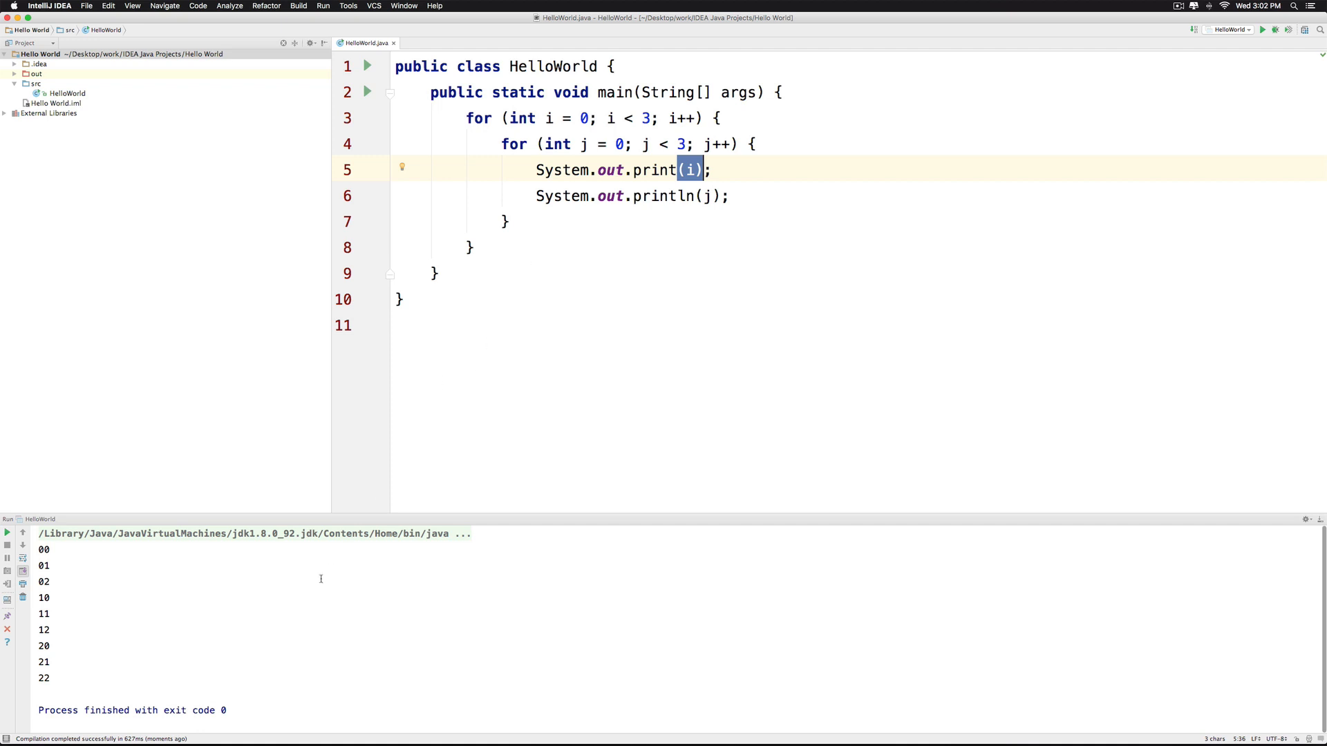
pyautogui.click(38, 550)
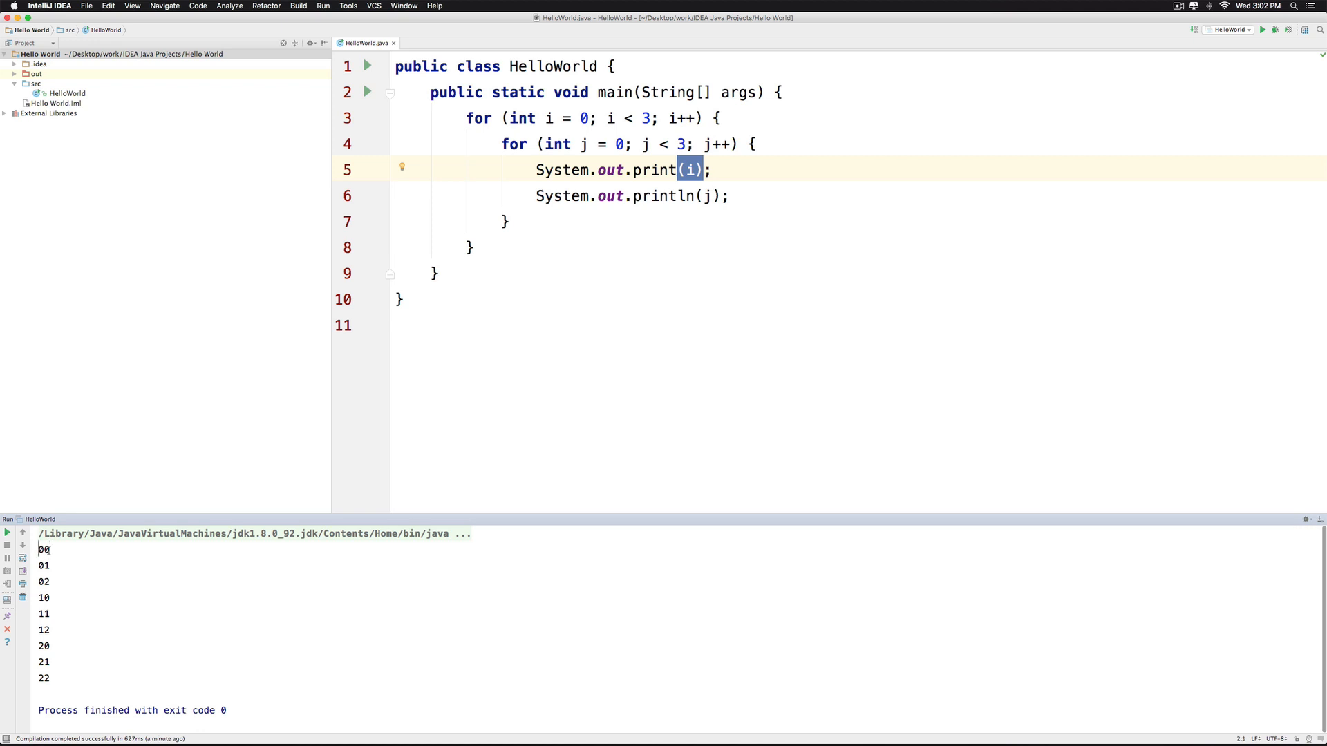
pyautogui.doubleClick(42, 581)
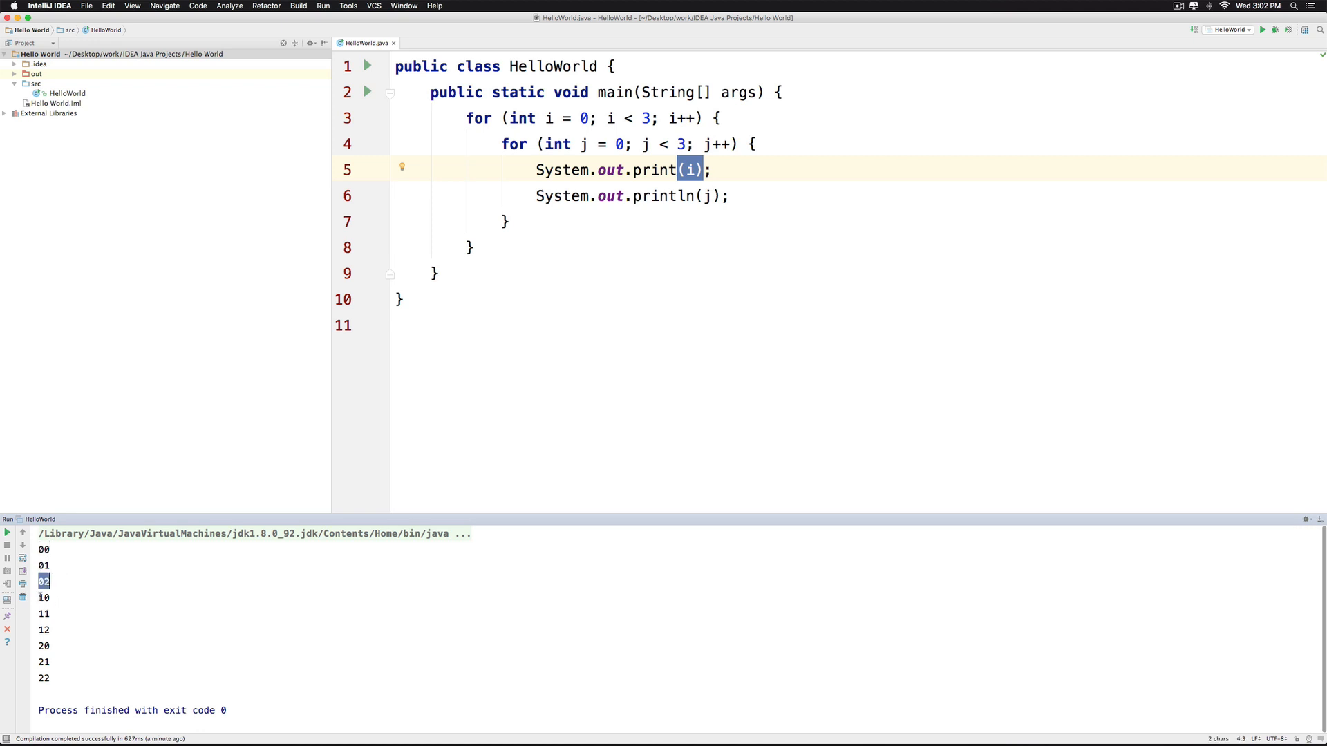
pyautogui.click(44, 630)
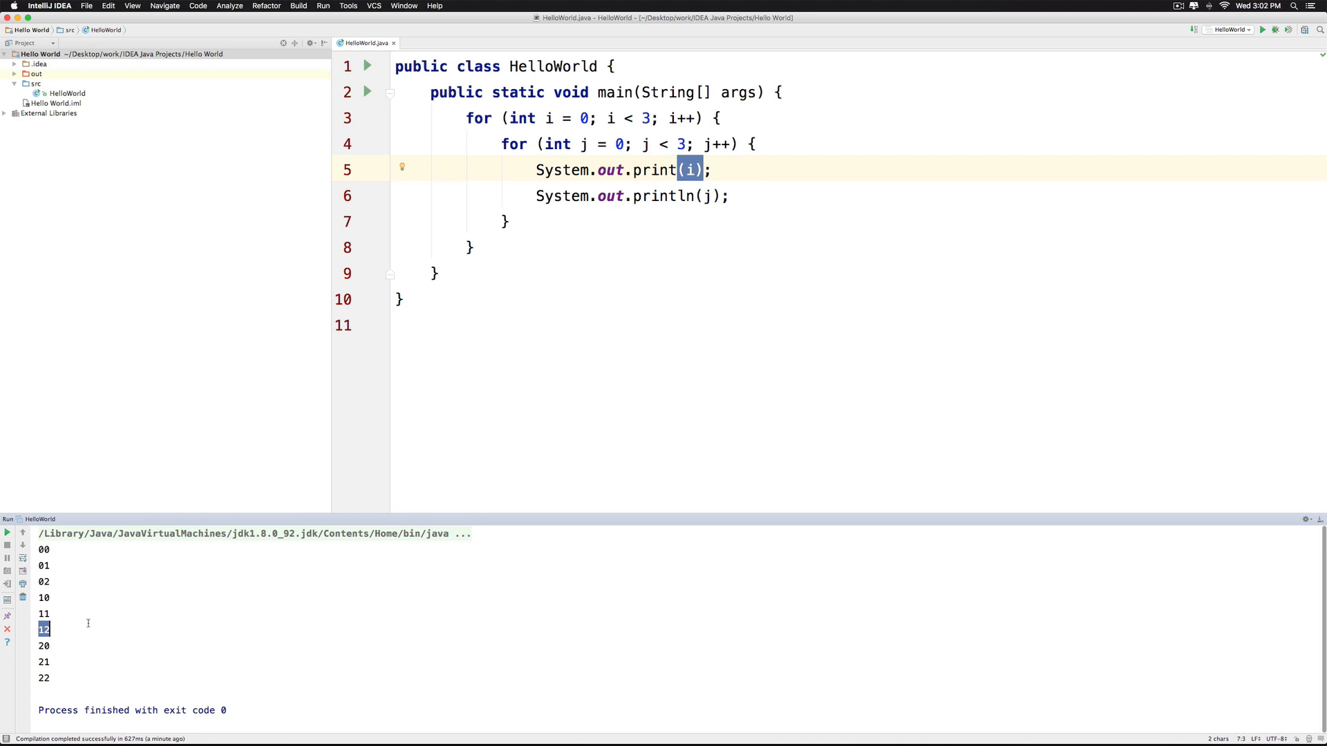
pyautogui.moveTo(592, 346)
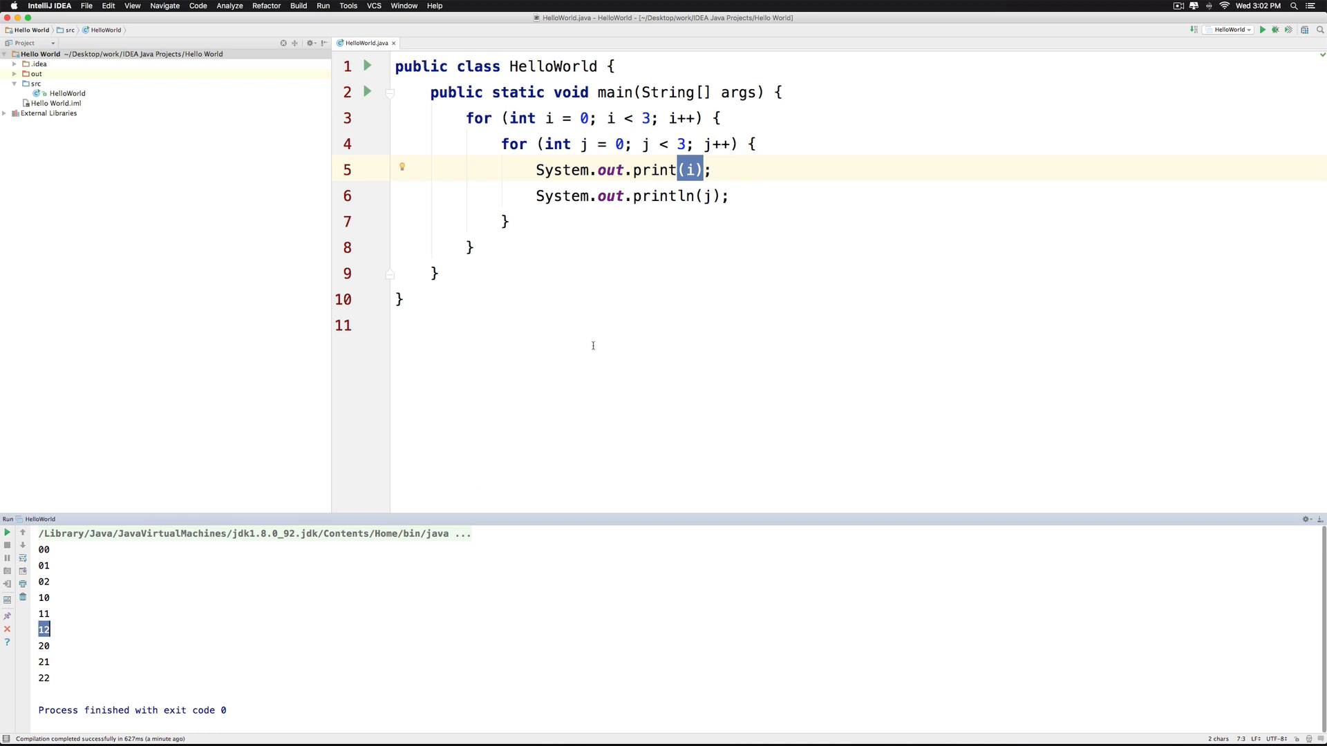
pyautogui.moveTo(753, 195)
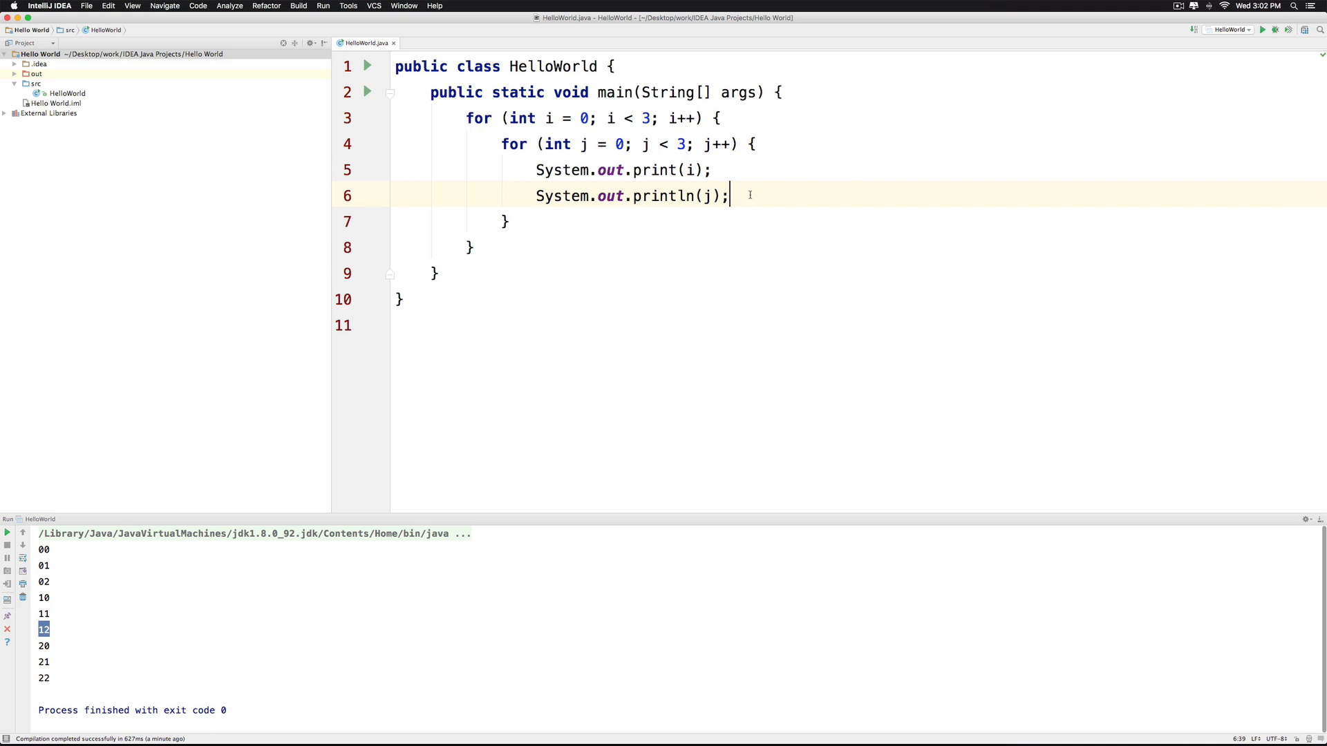
# Add if(j == 1){ break; } after the println in the inner loop and rerun
pyautogui.press('enter')
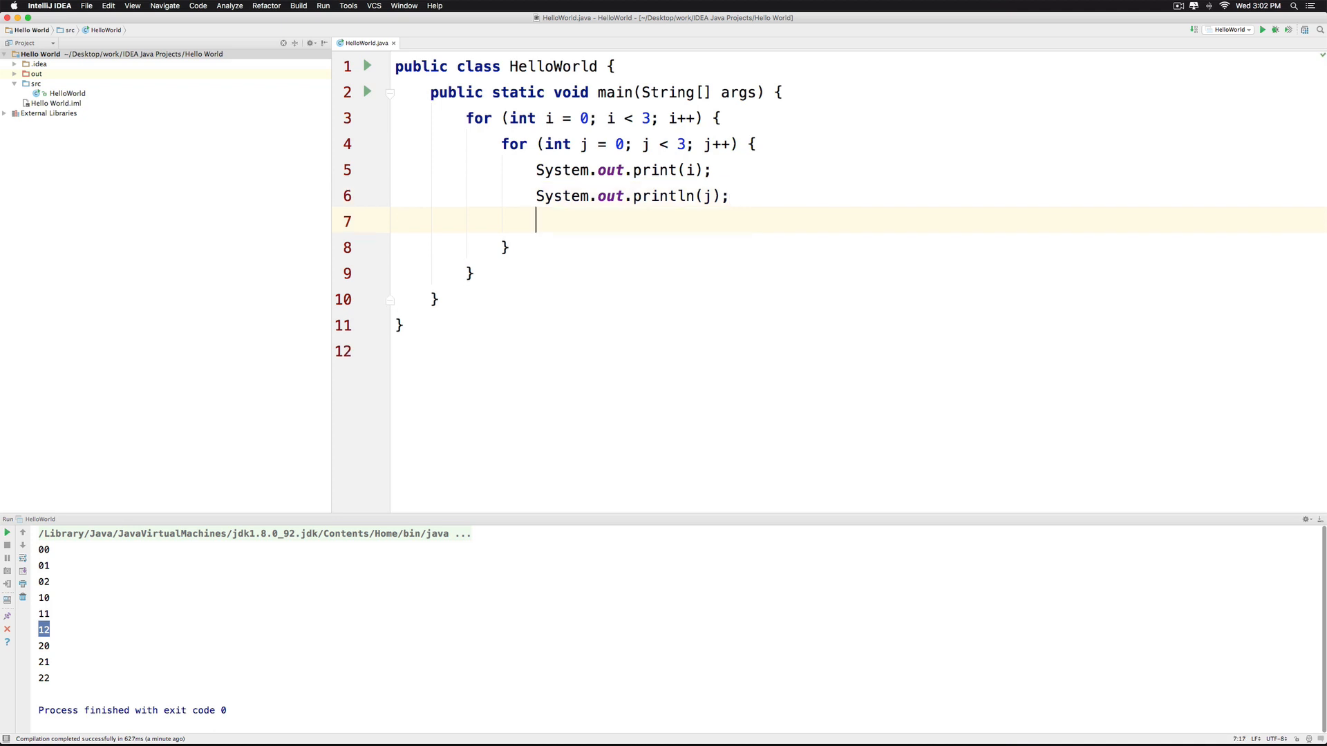
pyautogui.write('if(')
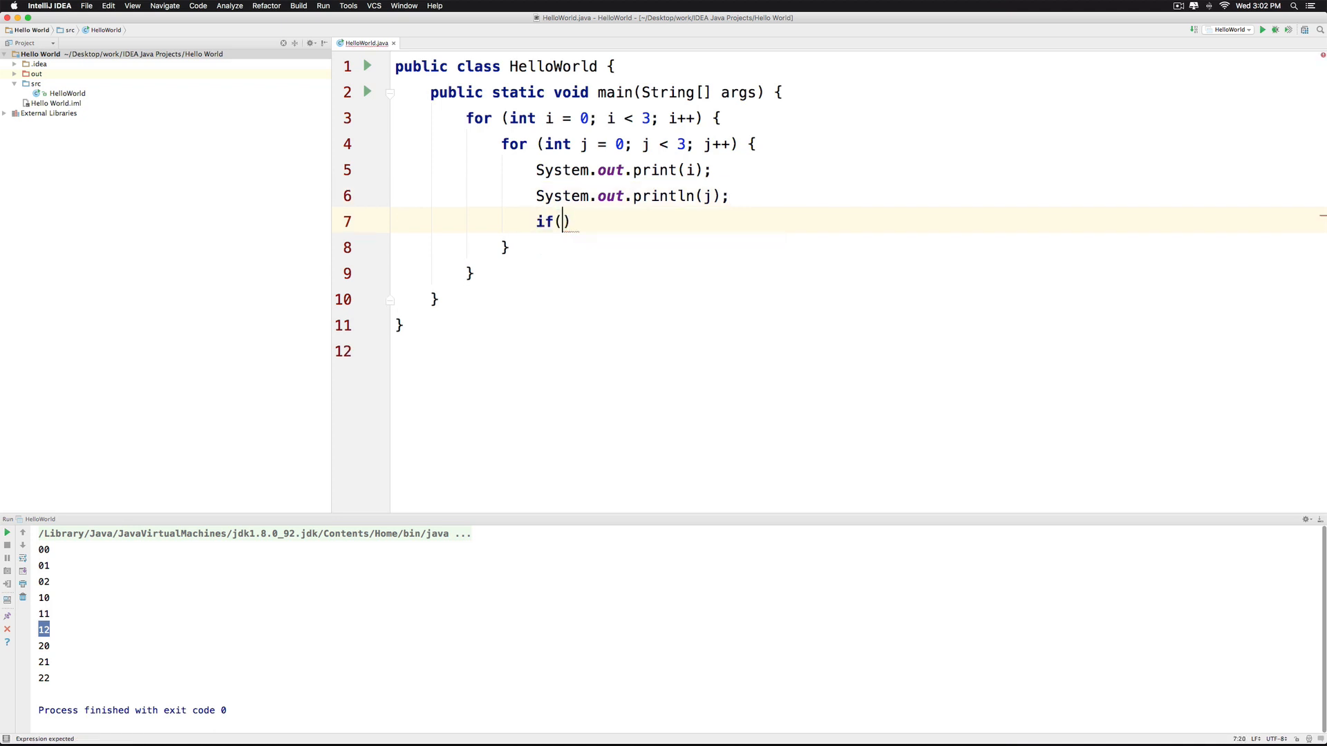
pyautogui.write('j == 1')
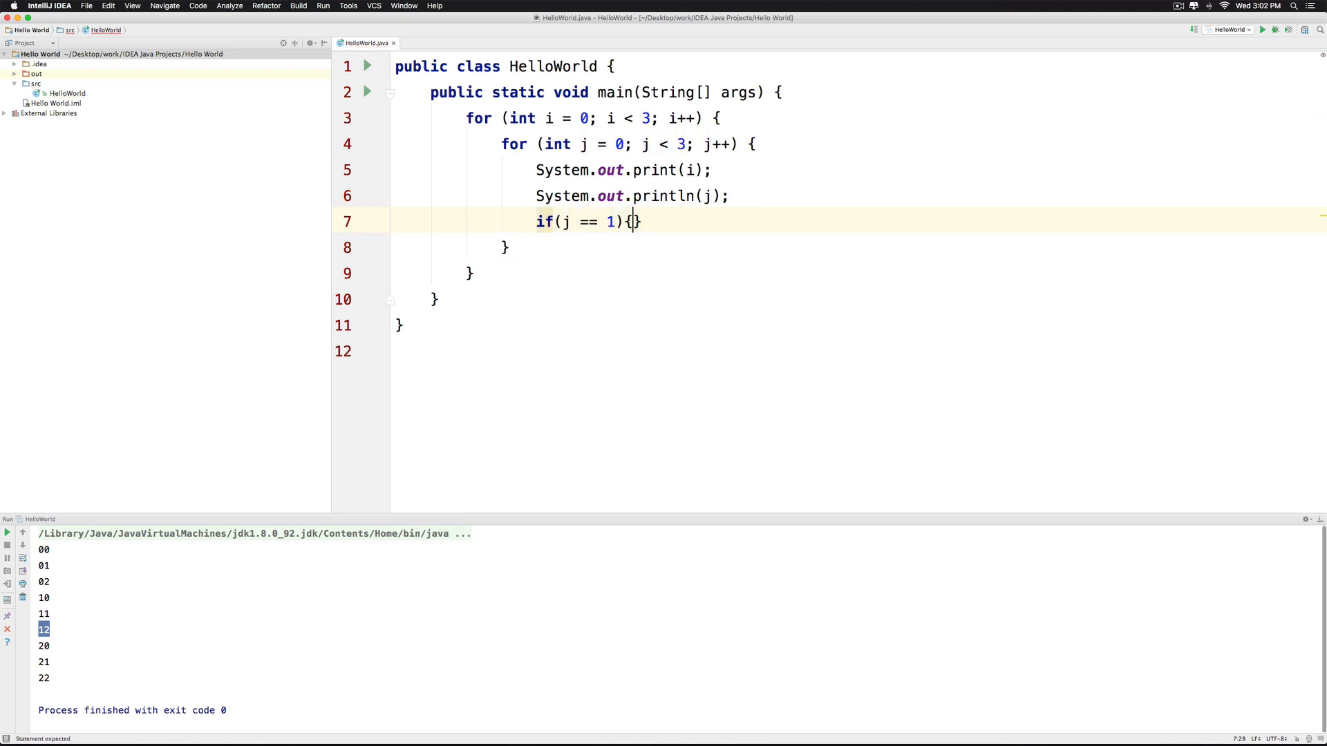
pyautogui.write('break;')
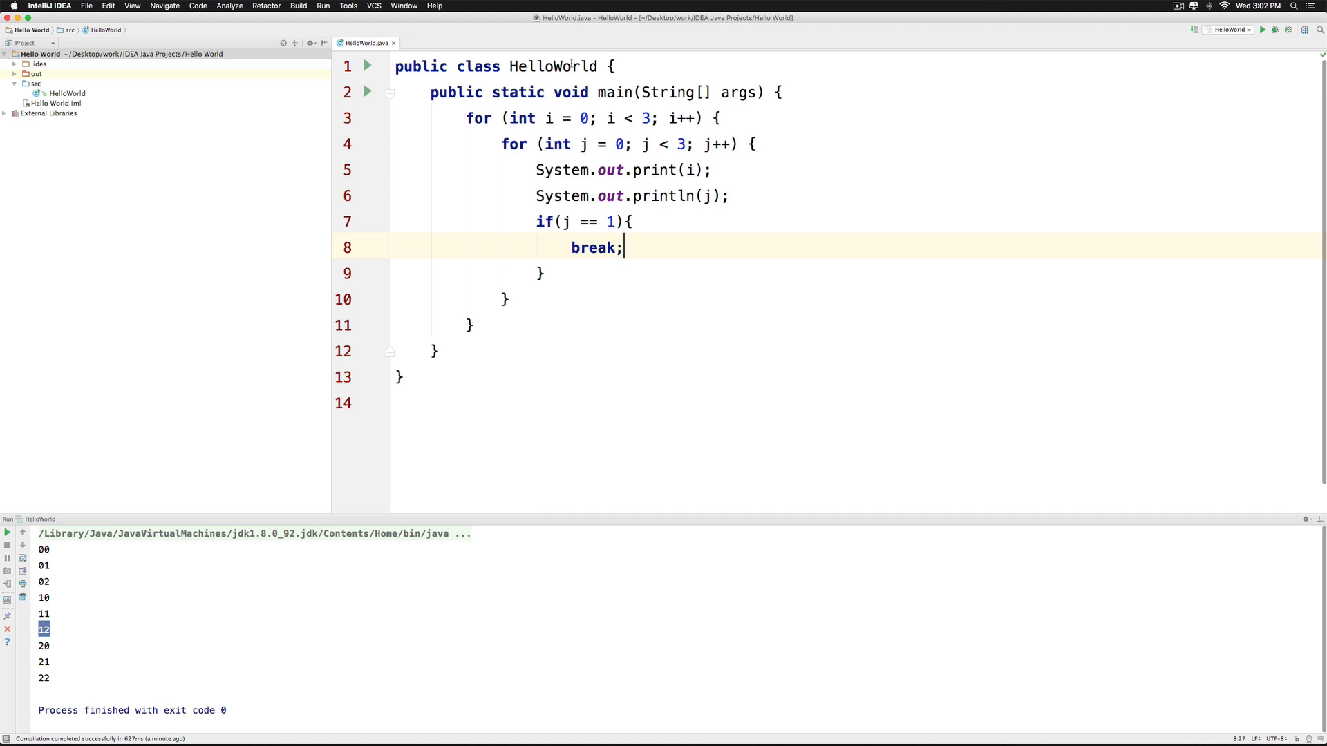
pyautogui.click(322, 6)
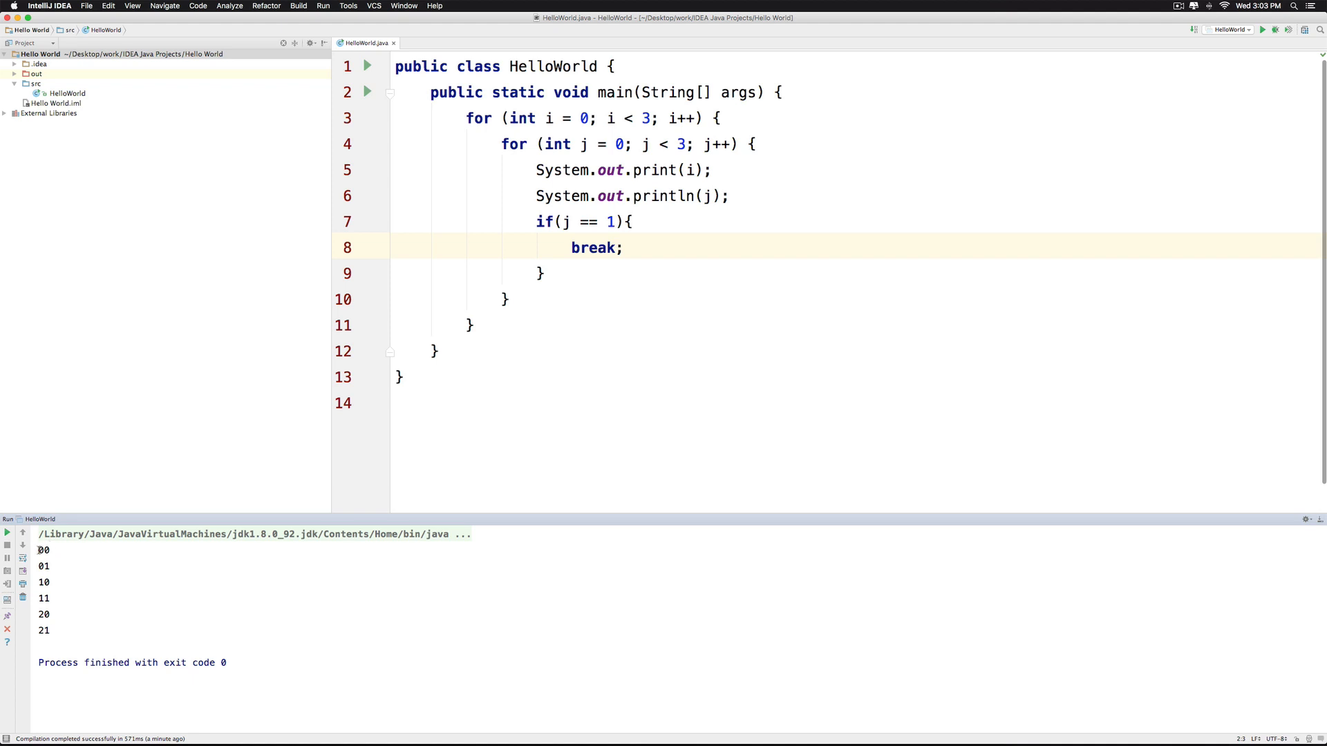
pyautogui.doubleClick(43, 550)
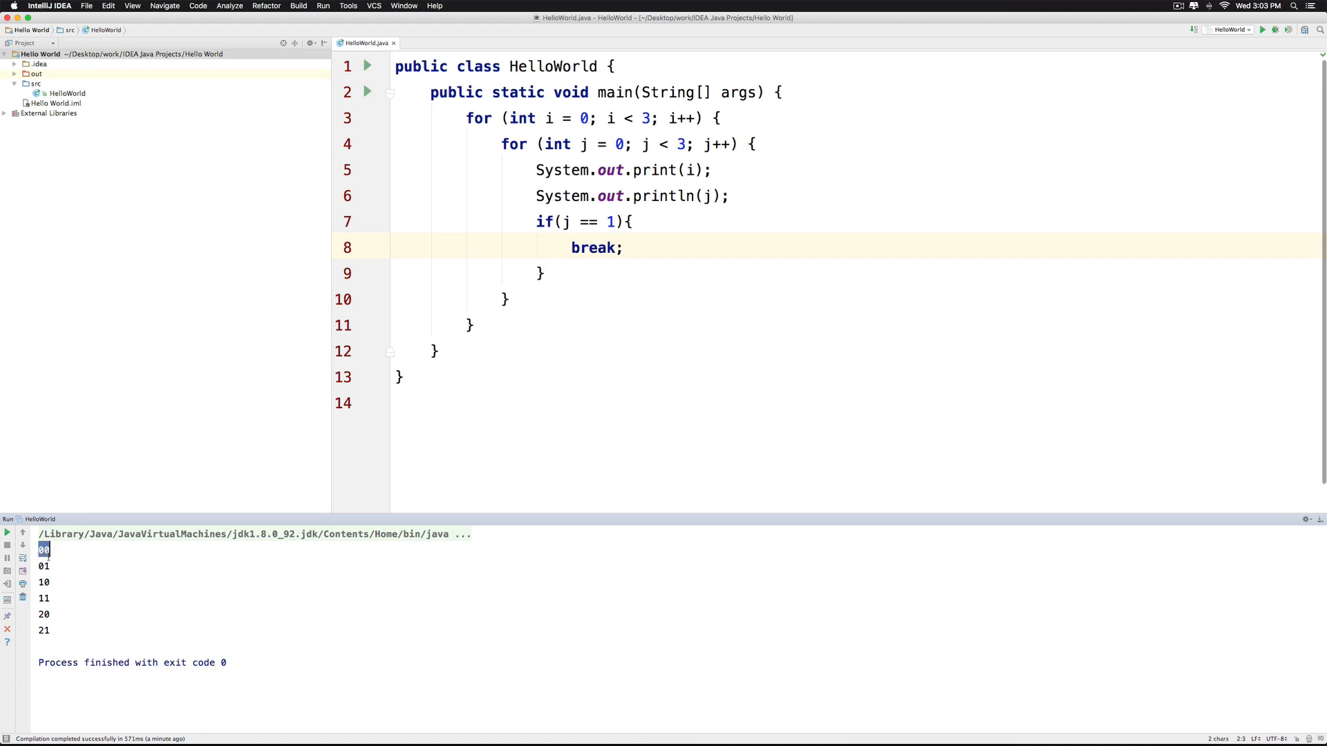
pyautogui.click(44, 566)
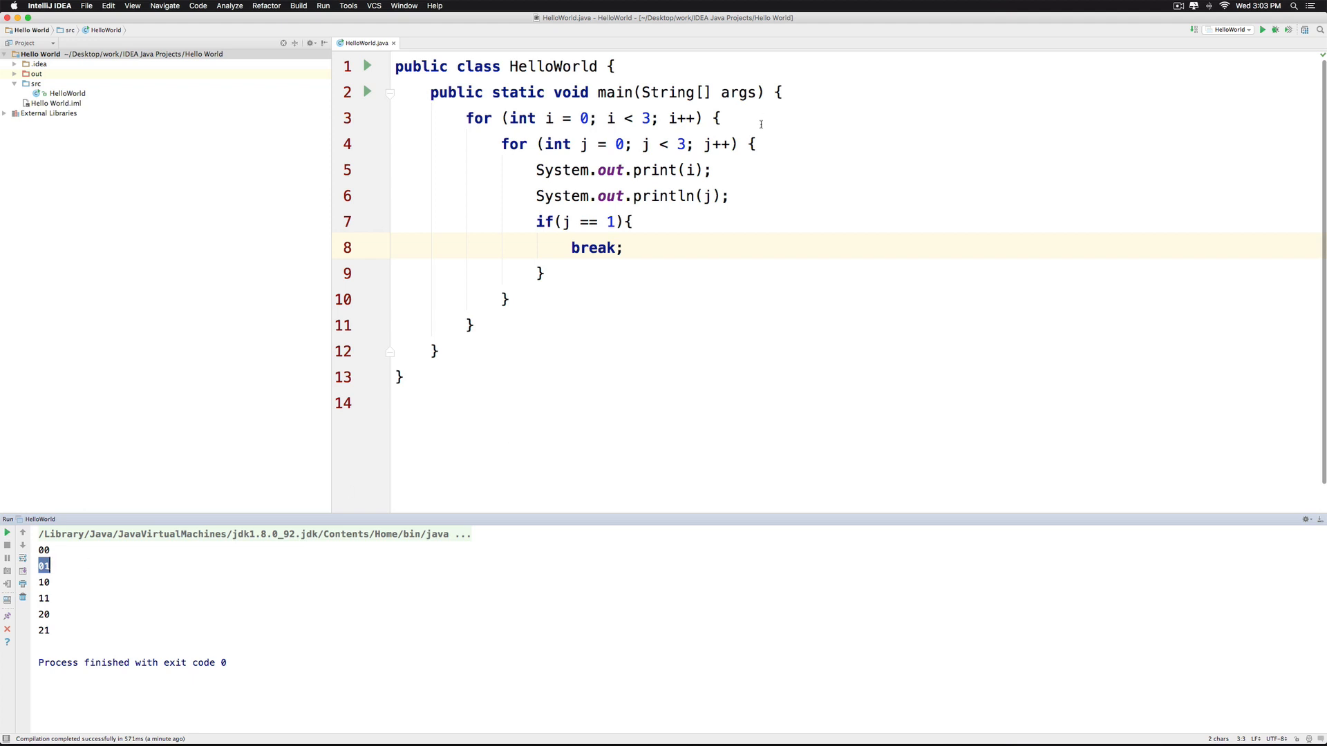
pyautogui.moveTo(535, 189)
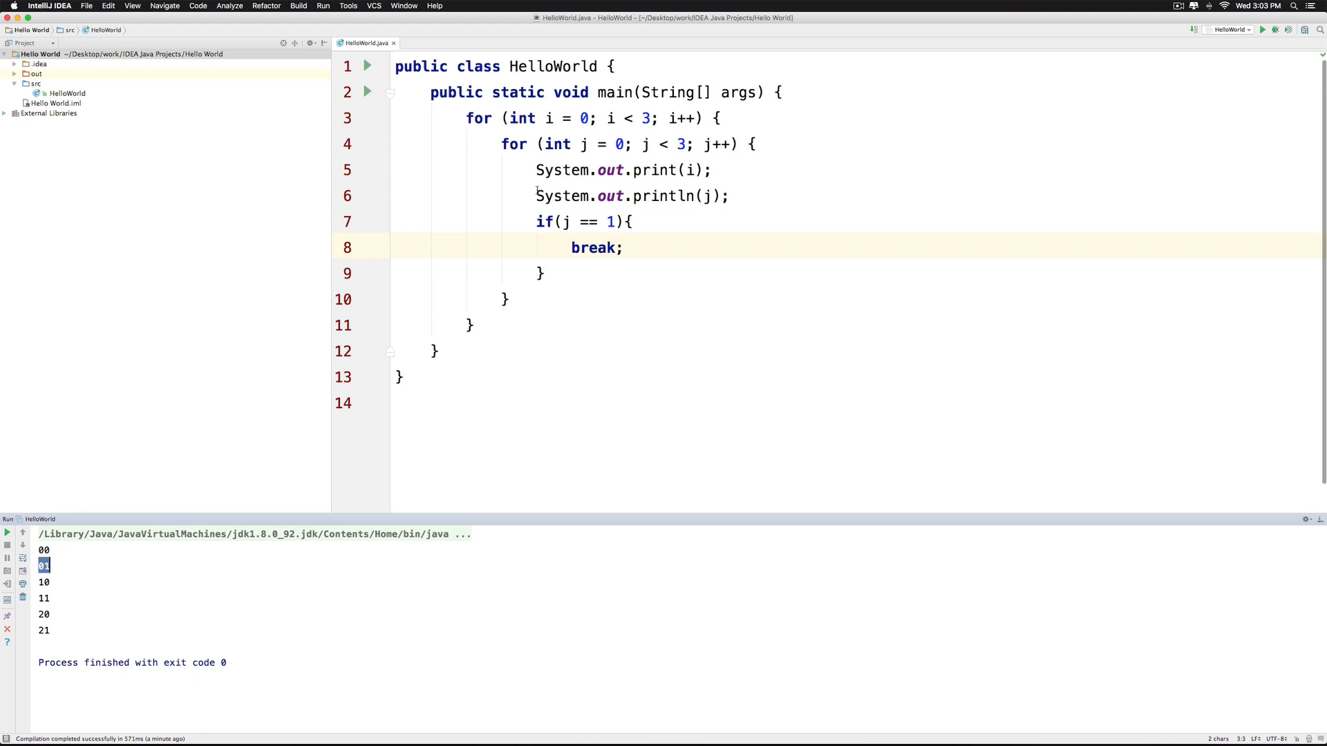
pyautogui.moveTo(535, 222); pyautogui.dragTo(546, 273)
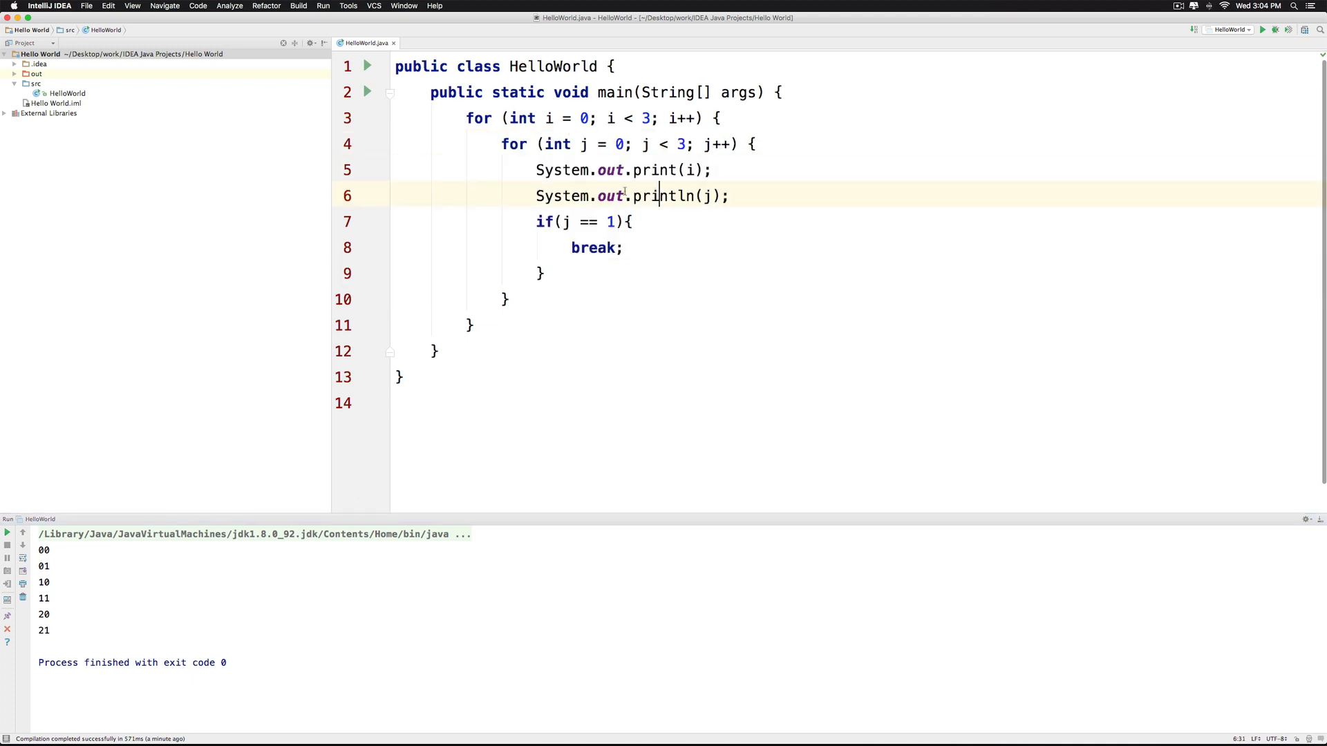
pyautogui.doubleClick(665, 196)
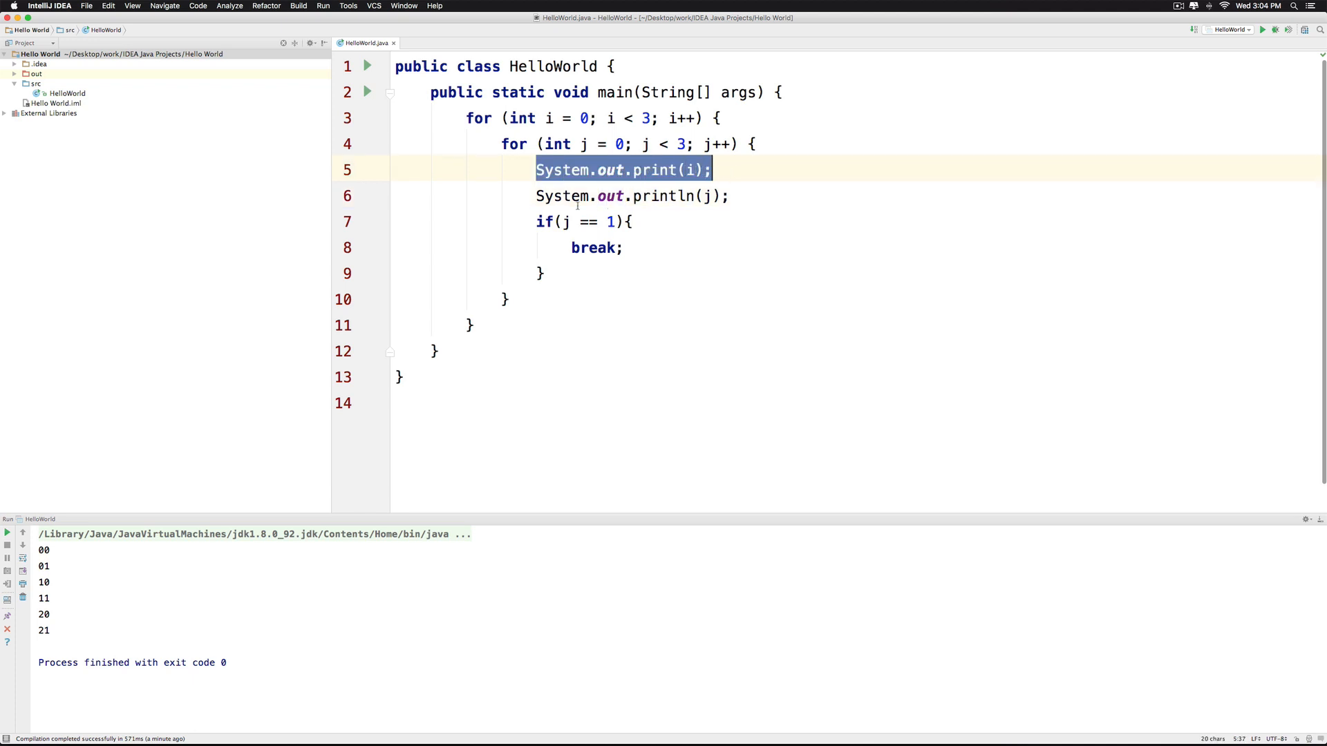
pyautogui.click(624, 247)
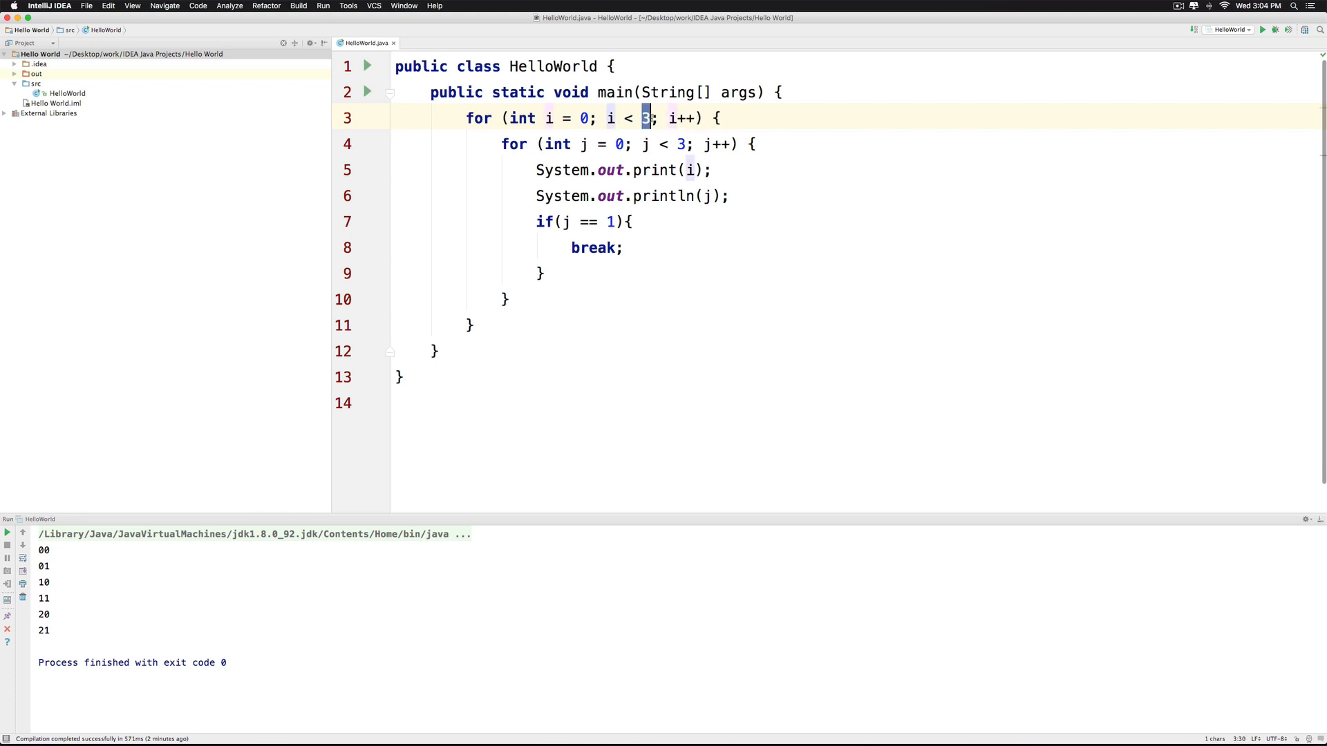
pyautogui.moveTo(501, 143); pyautogui.dragTo(536, 222)
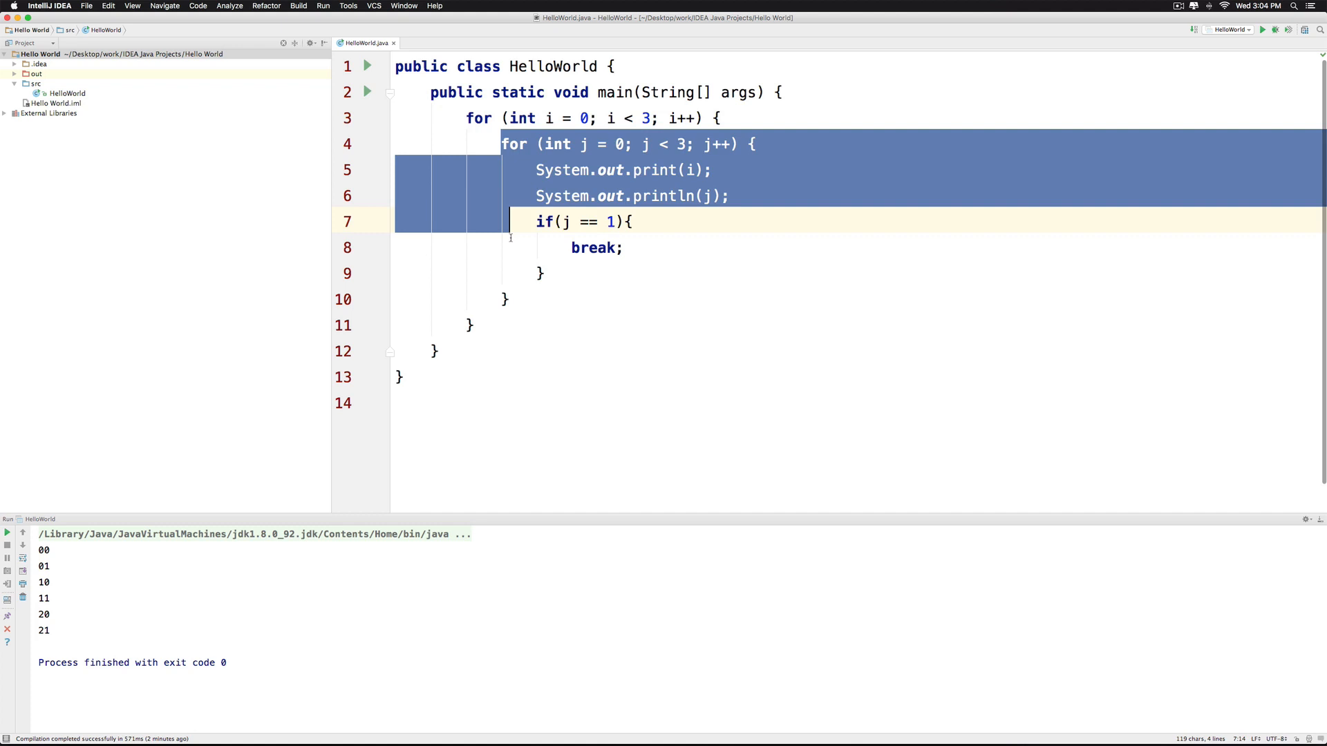
pyautogui.click(631, 221)
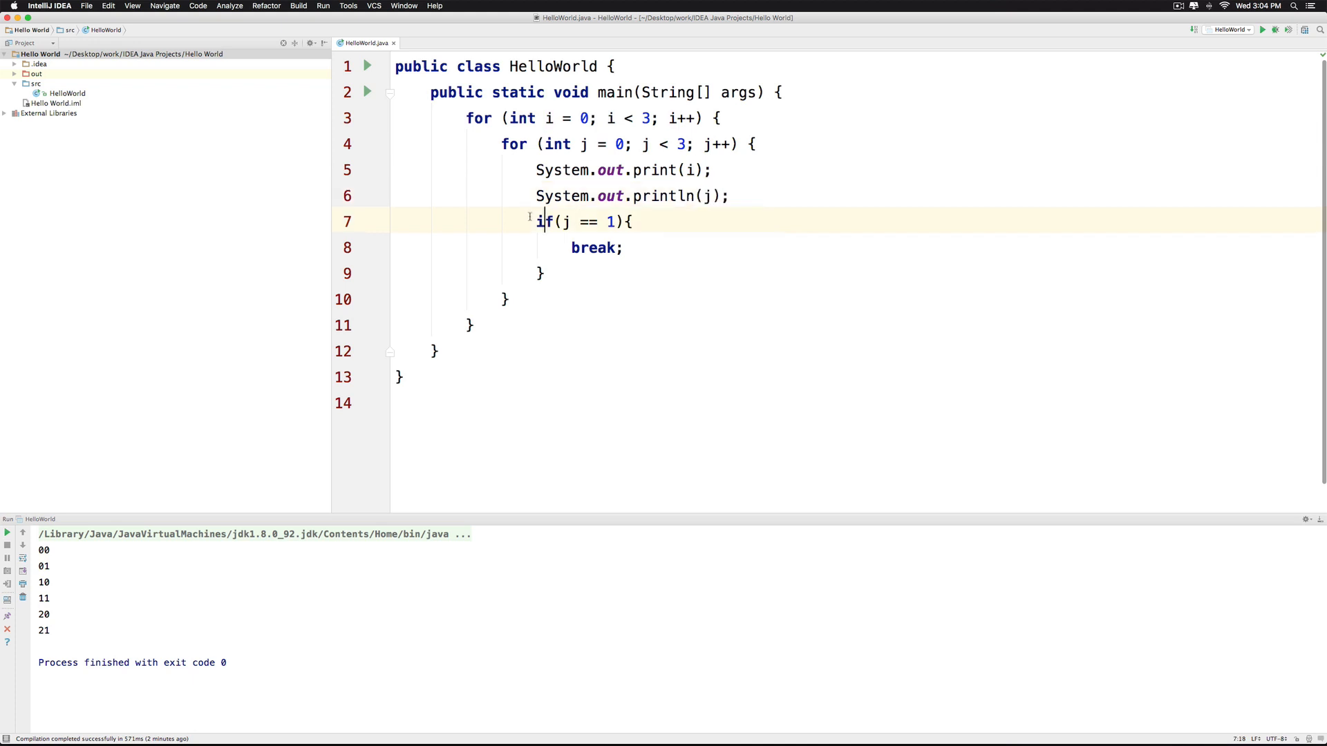
pyautogui.moveTo(535, 221); pyautogui.dragTo(546, 272)
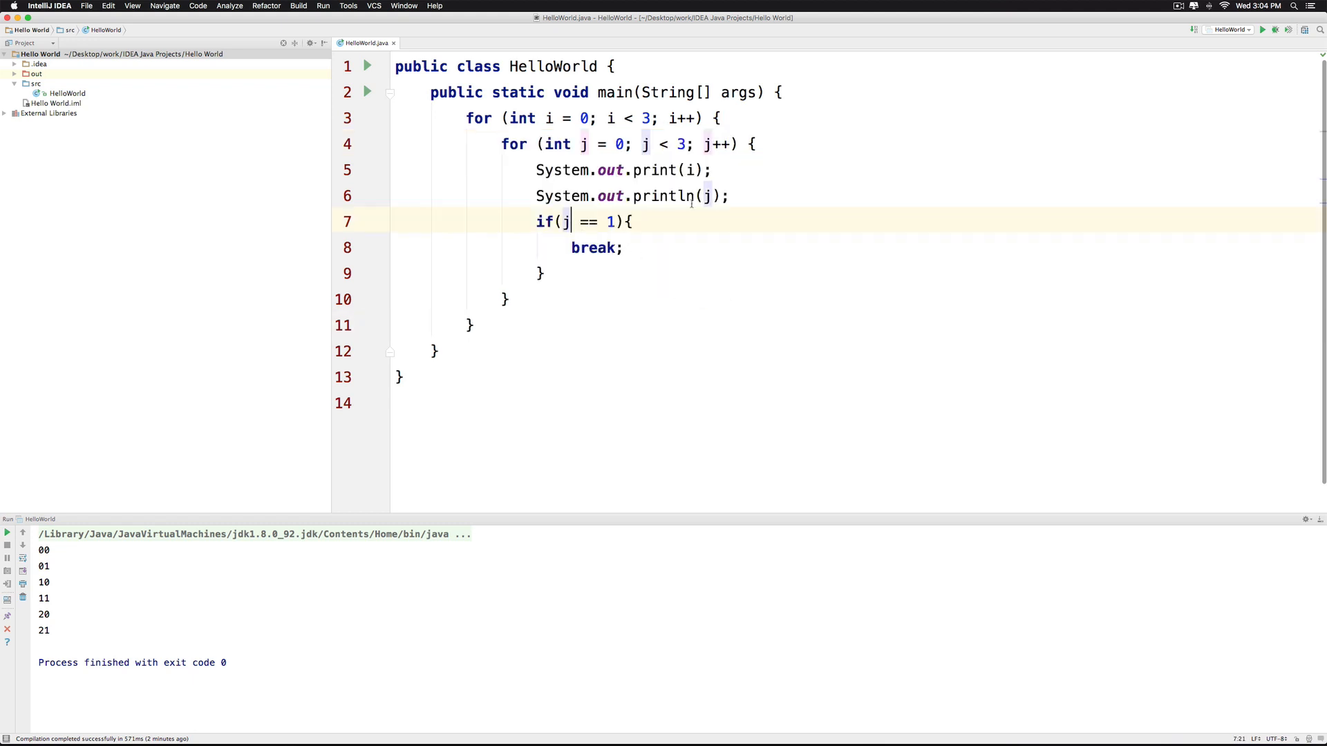
# Change the break condition to i == 1 and rerun the program
pyautogui.write('i')
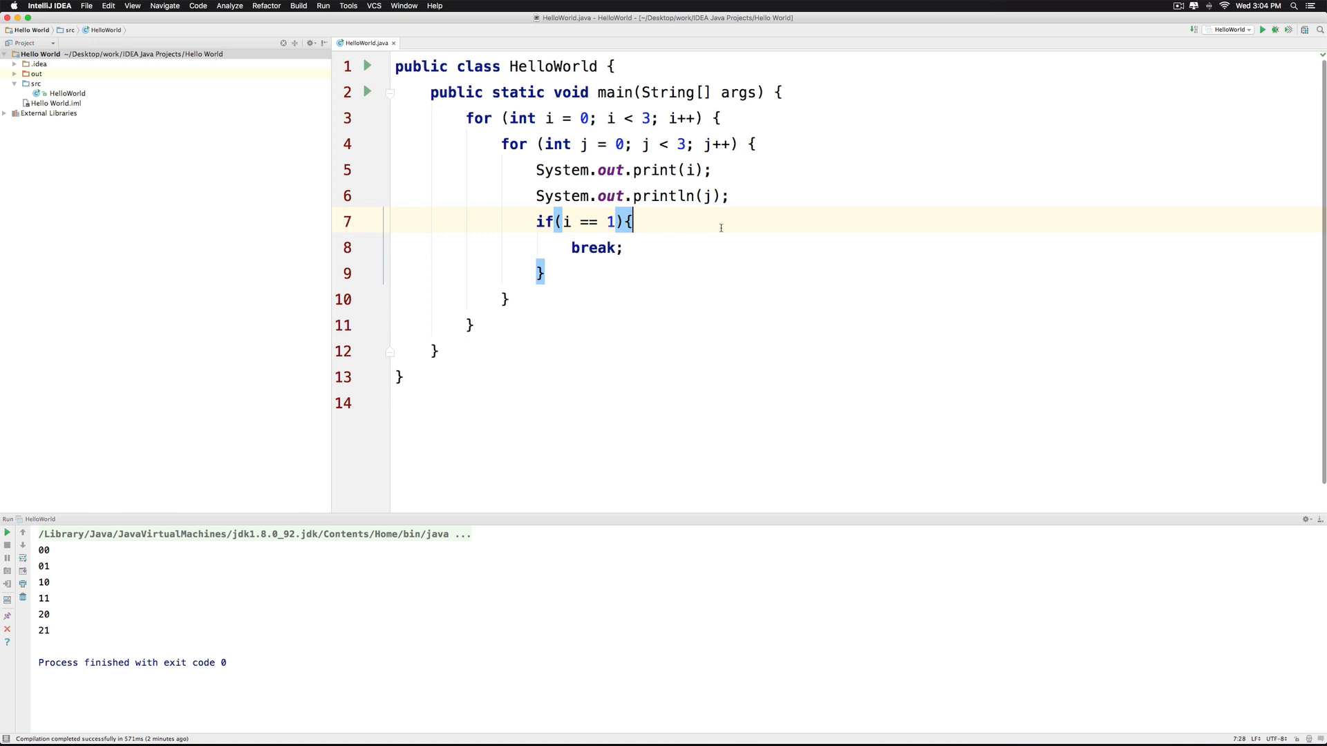
pyautogui.click(322, 6)
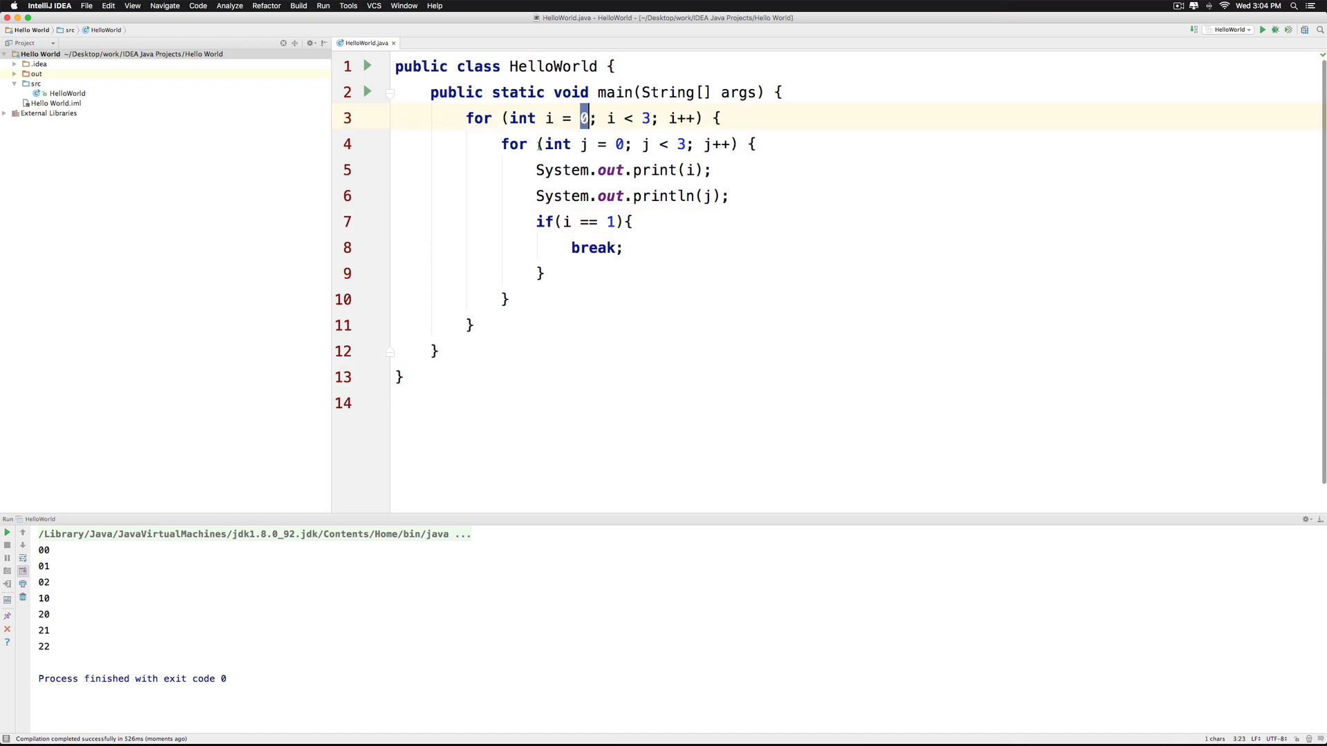
pyautogui.moveTo(501, 144); pyautogui.dragTo(510, 298)
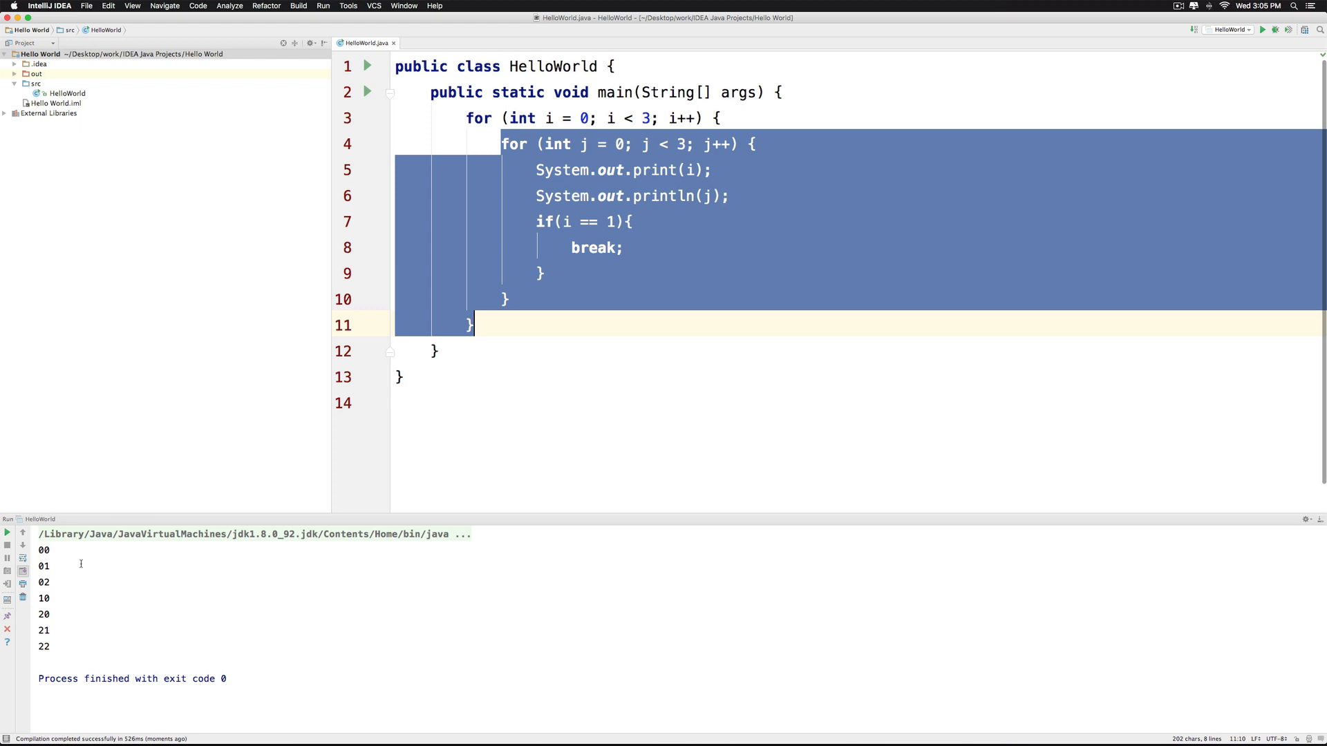
pyautogui.moveTo(44, 549); pyautogui.dragTo(44, 581)
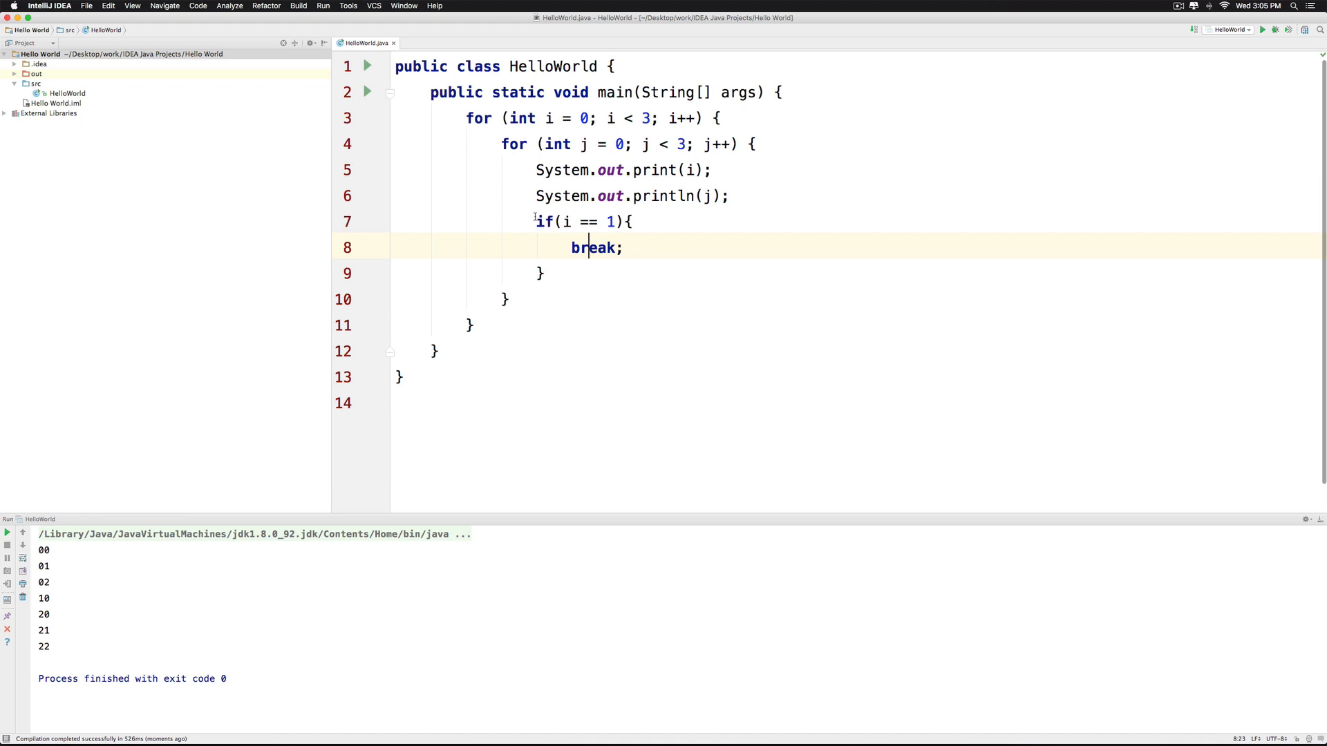
pyautogui.moveTo(536, 221); pyautogui.dragTo(548, 274)
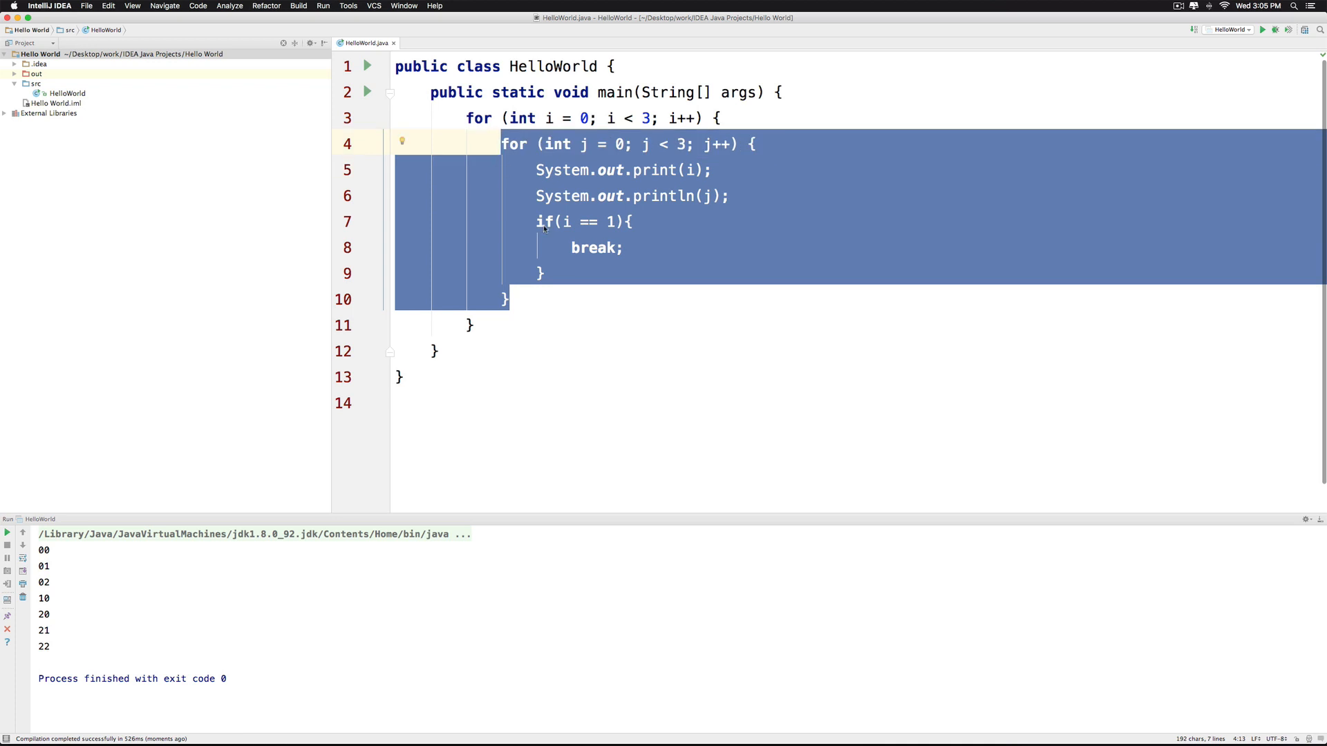
pyautogui.doubleClick(595, 247)
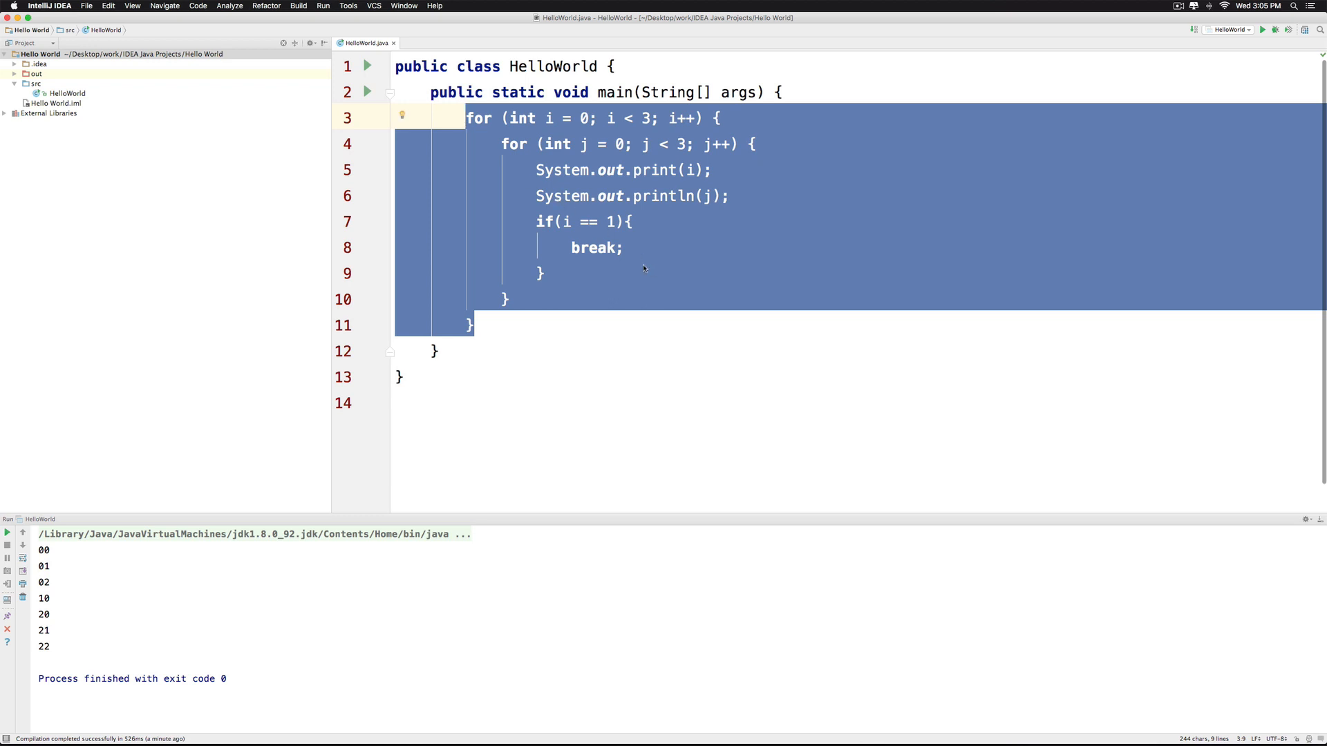
# Label the outer loop vivz:, change the statement to break vivz, and rerun
pyautogui.click(538, 117)
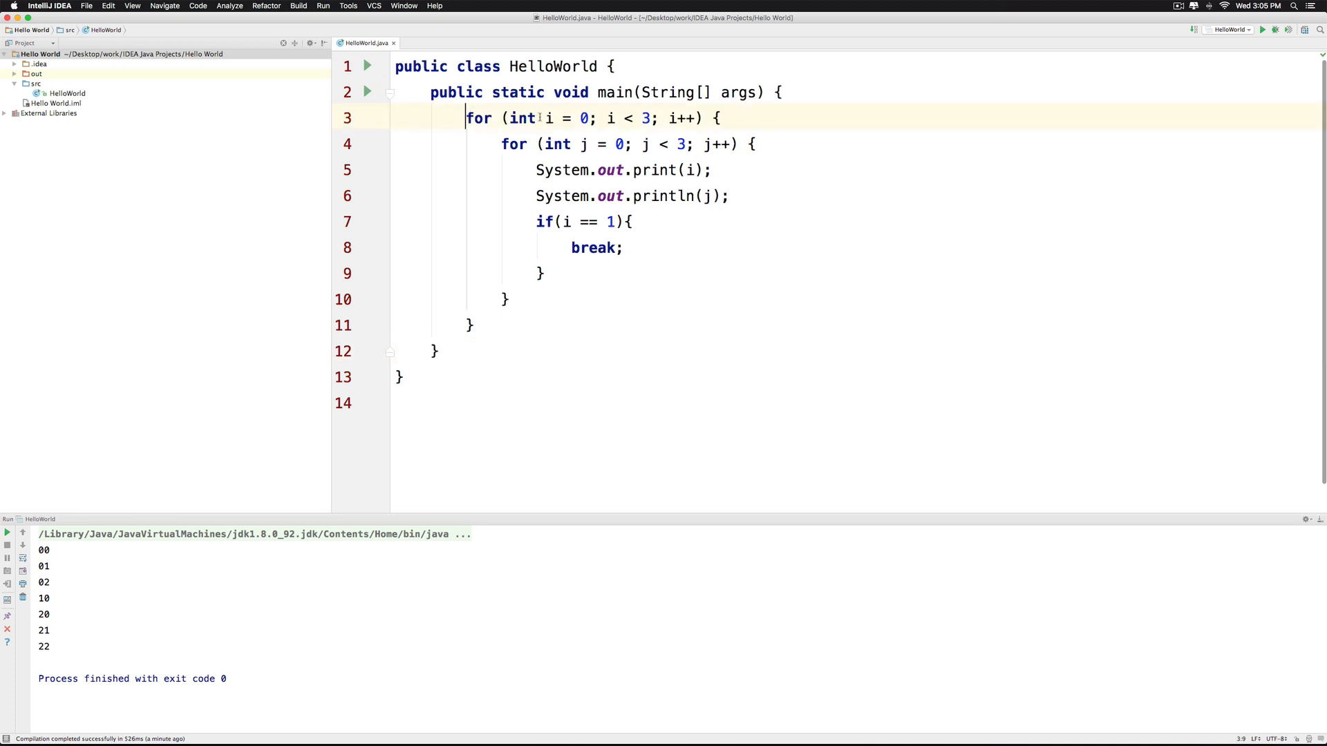
pyautogui.write('vivz:')
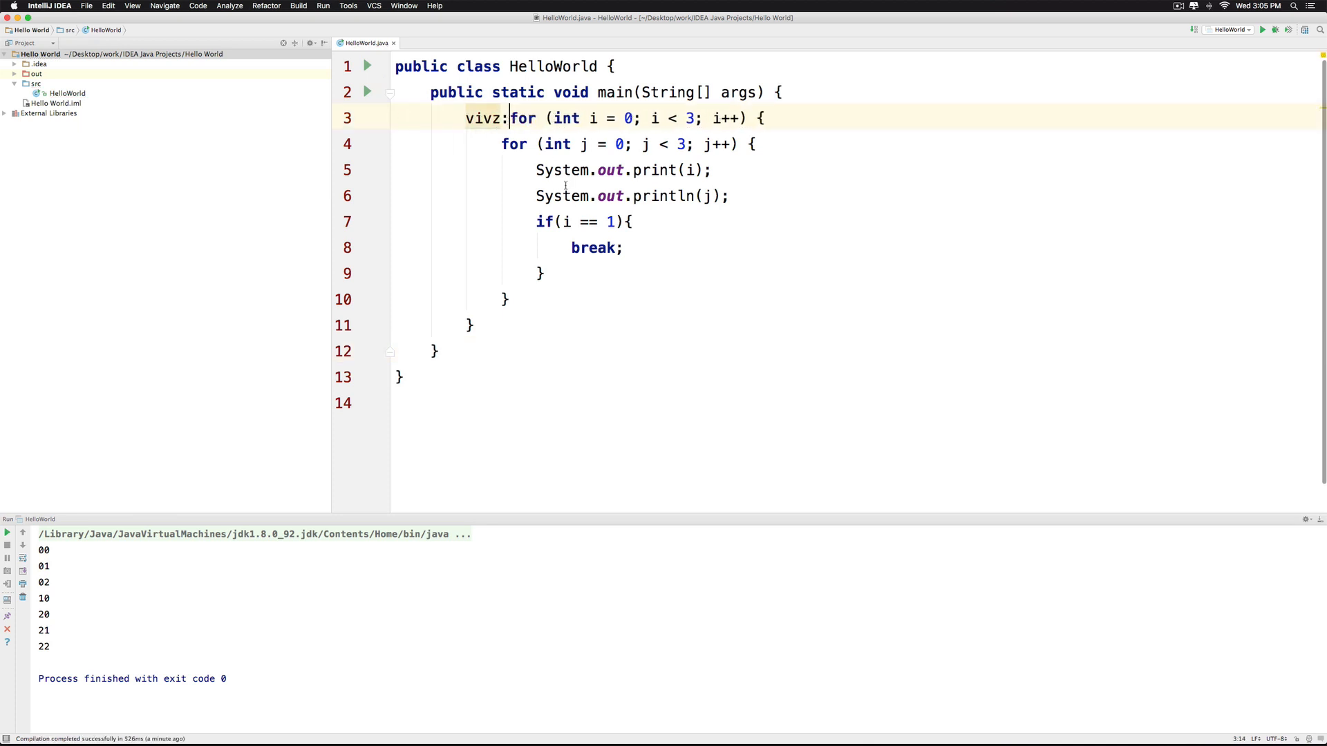
pyautogui.write('vivz')
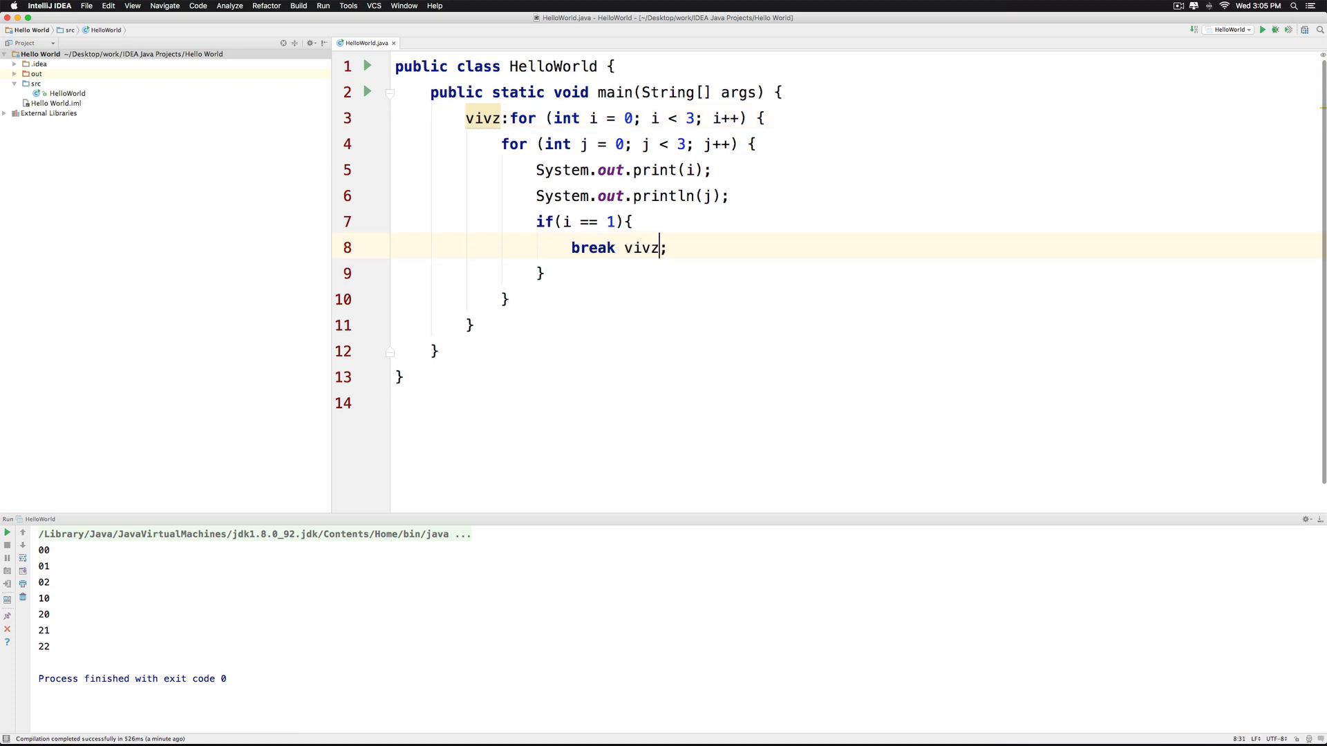
pyautogui.click(322, 5)
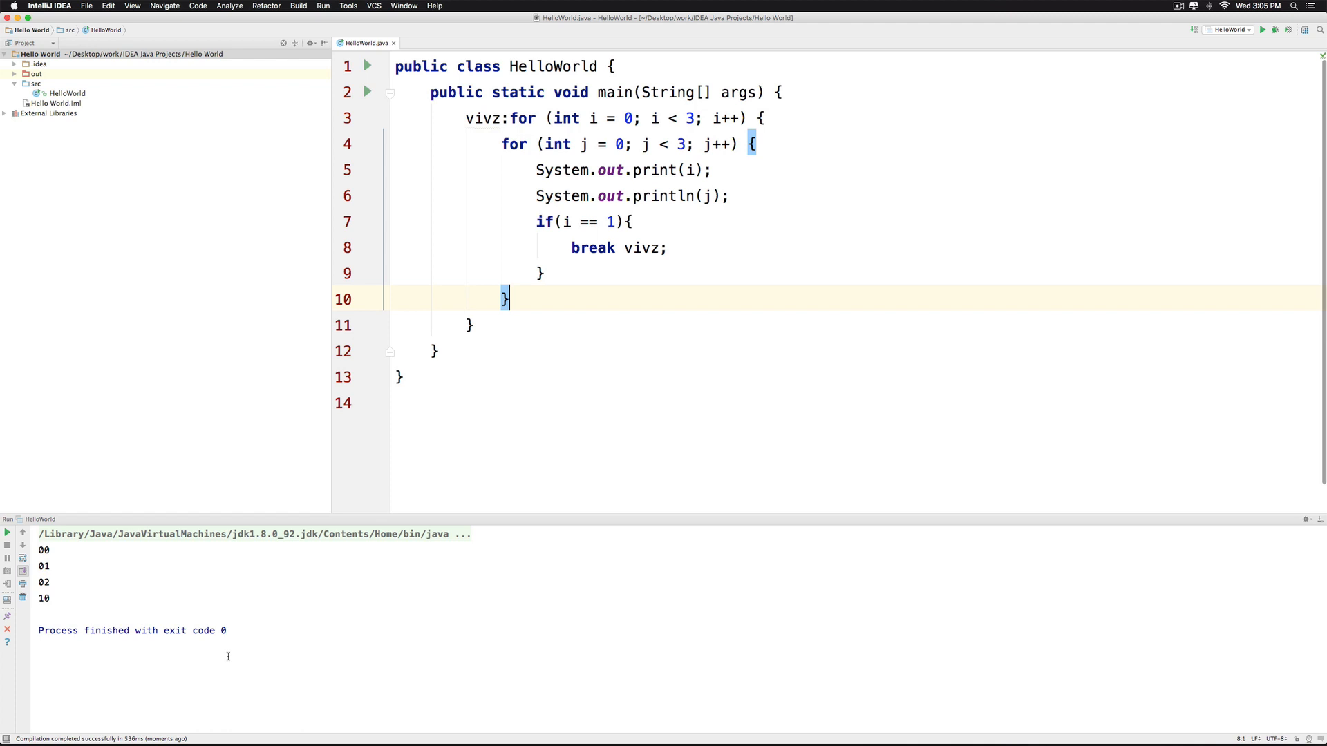
pyautogui.moveTo(190, 580)
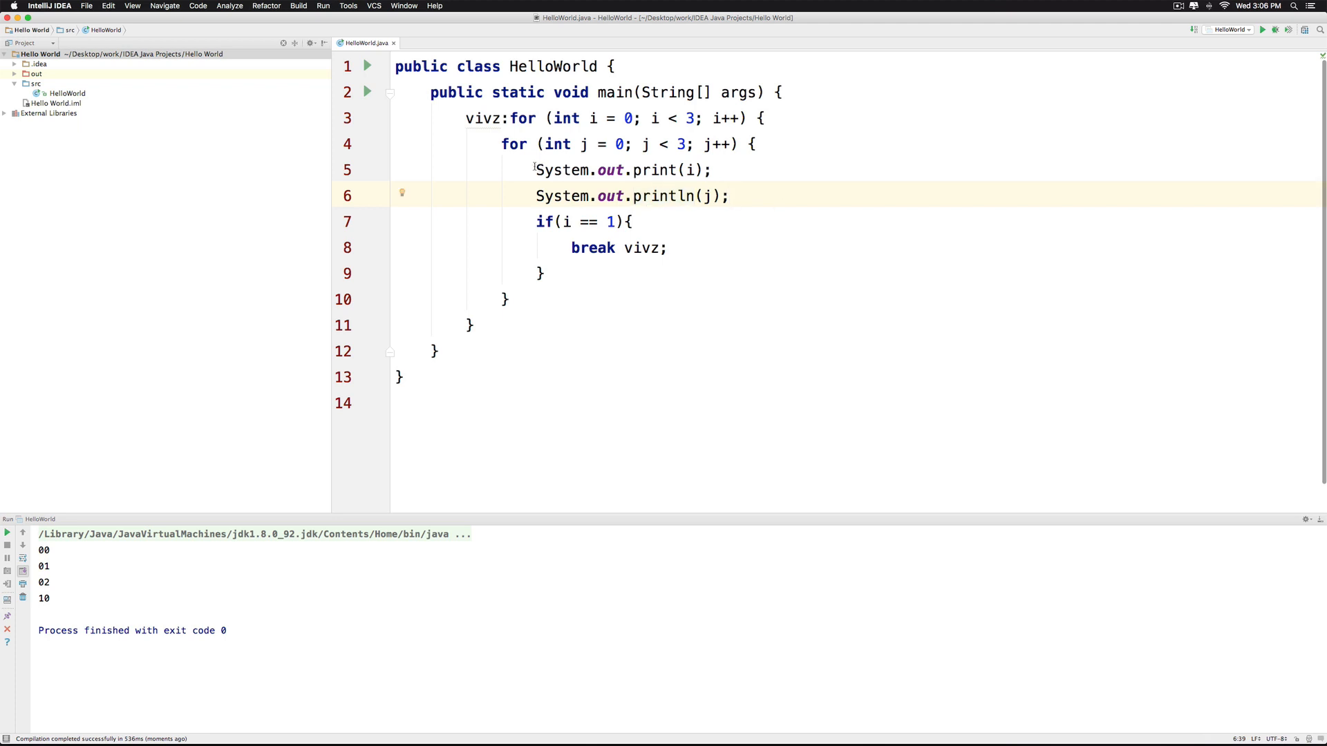
pyautogui.moveTo(504, 144); pyautogui.dragTo(508, 299)
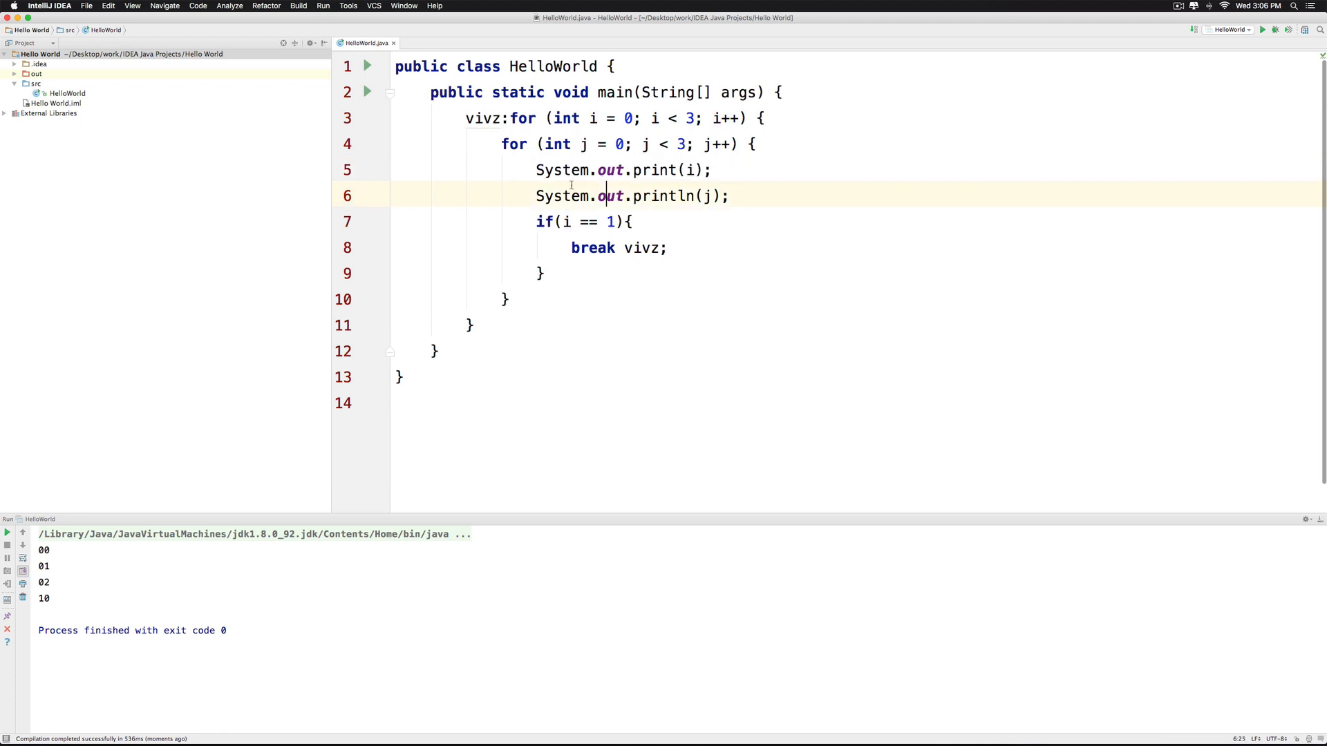
pyautogui.tripleClick(618, 195)
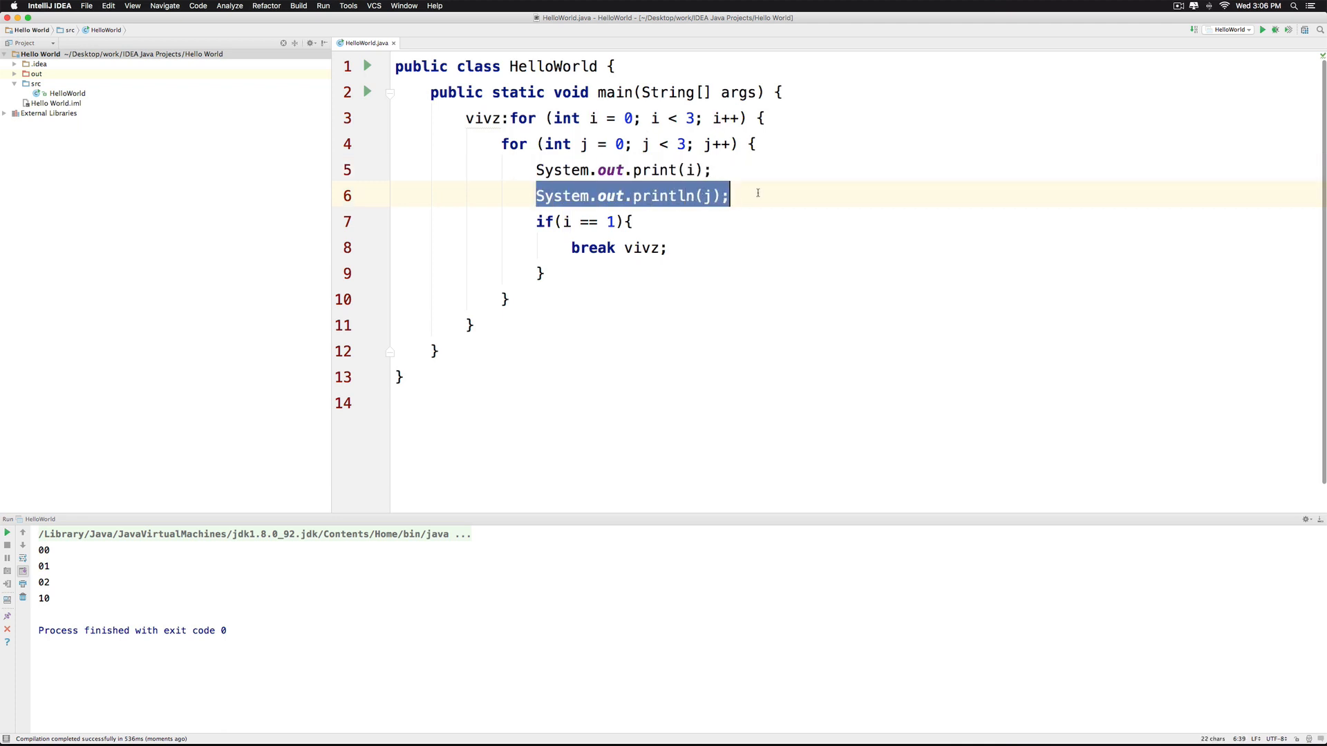